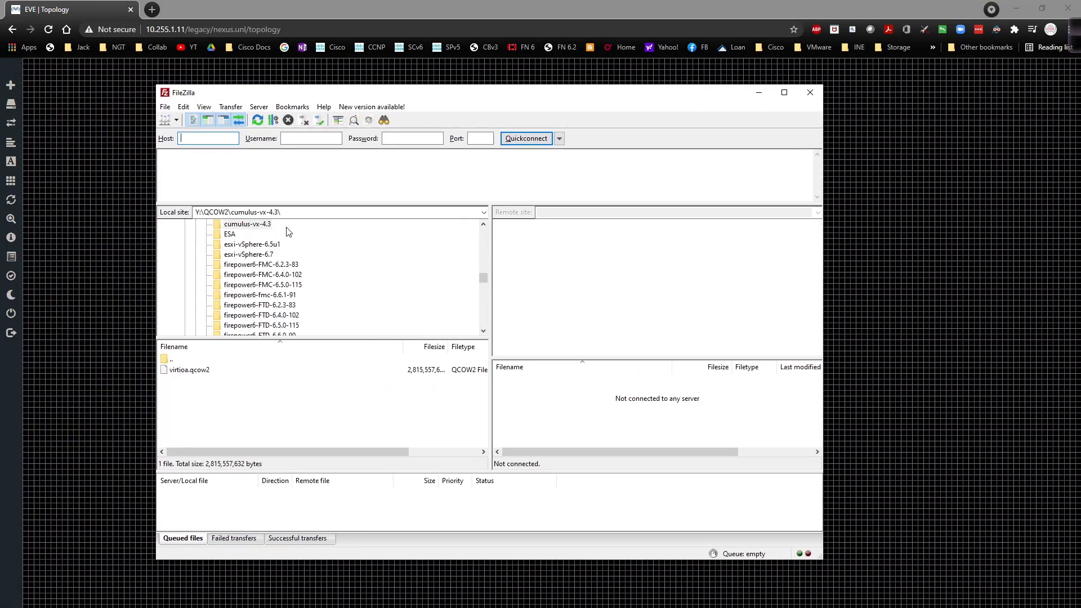
mouse_move(255, 284)
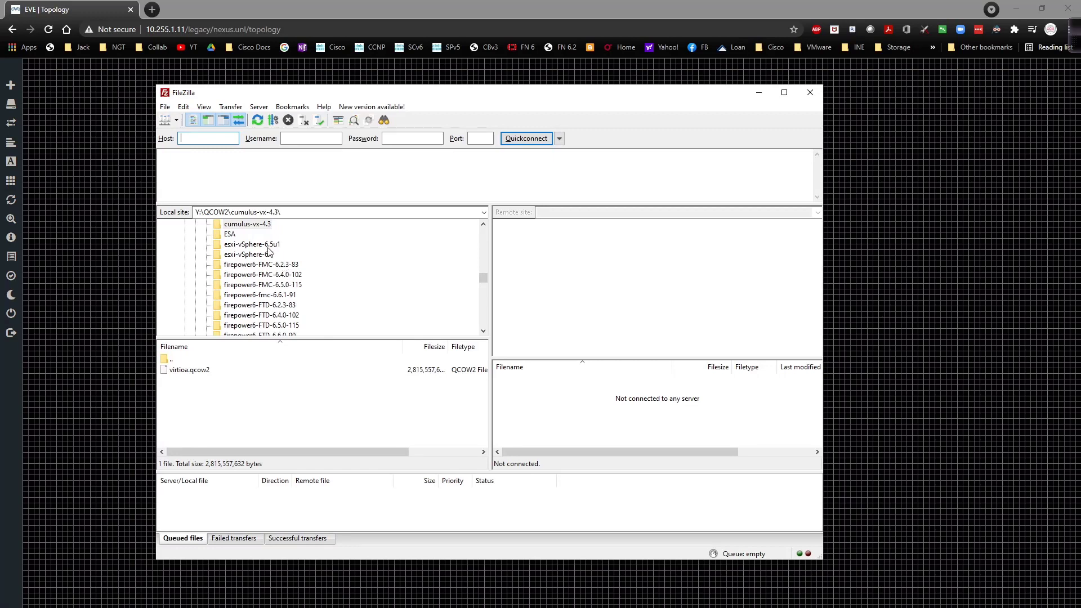
- Browse the local tree down to the nxosv9k-9.2.2 folder and list its sataa.qcow2 image
scroll("down", 3)
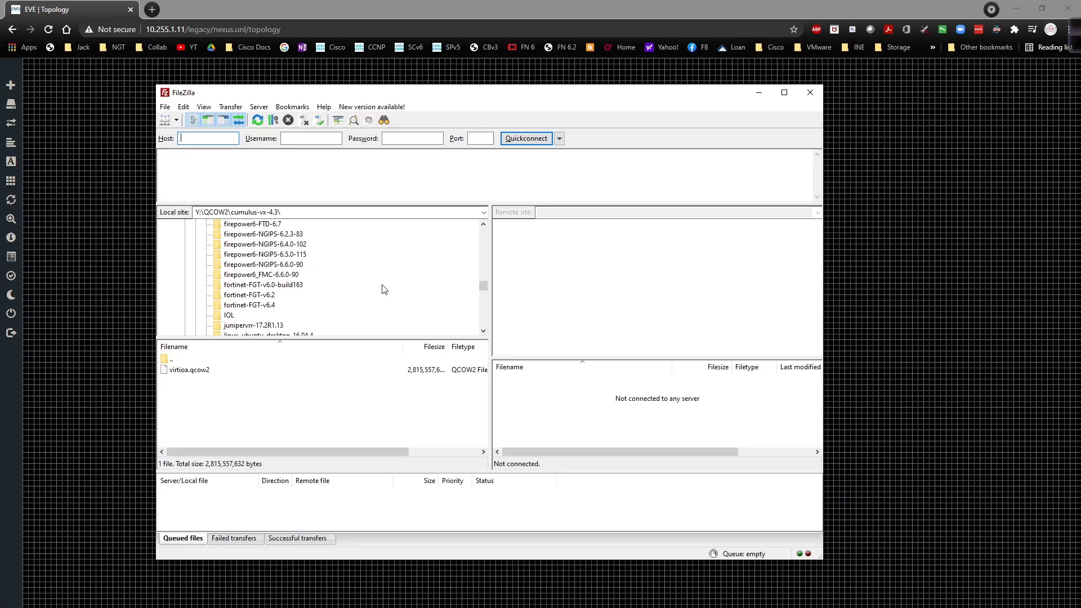
scroll("down", 3)
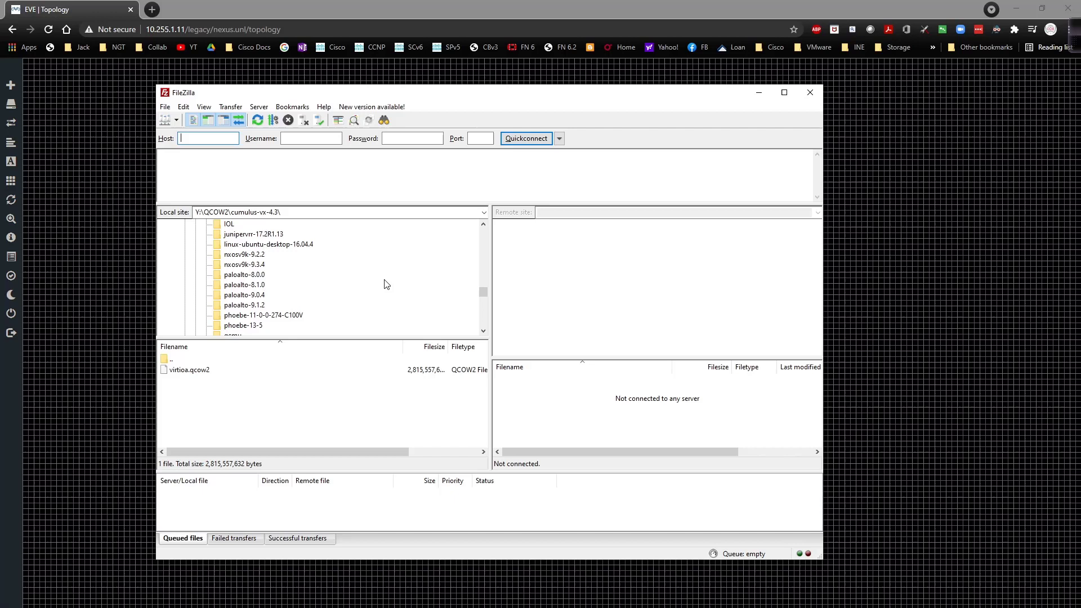
scroll("down", 3)
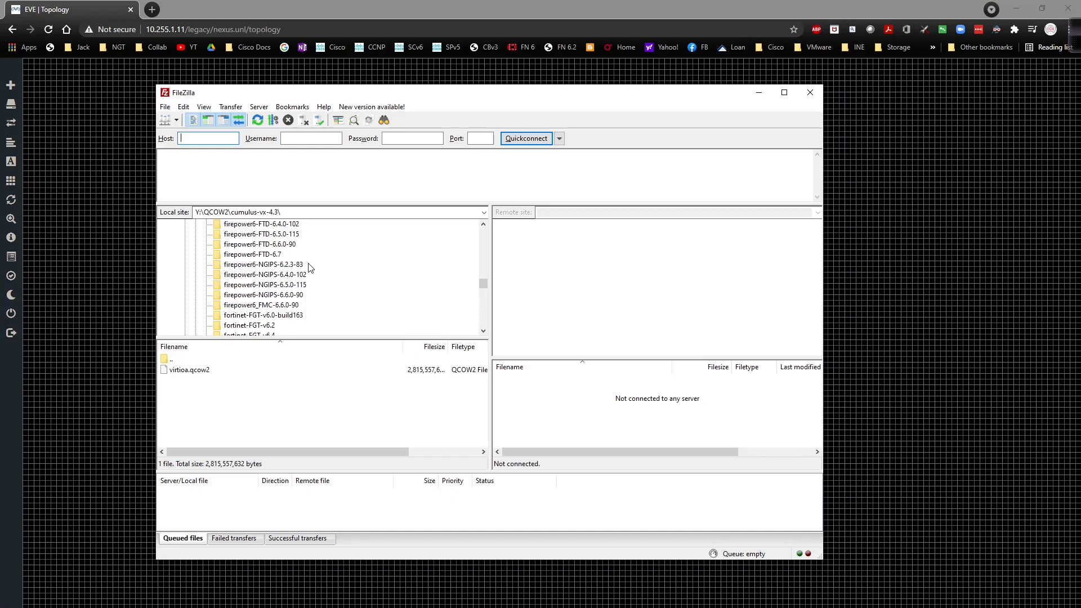
scroll("down", 3)
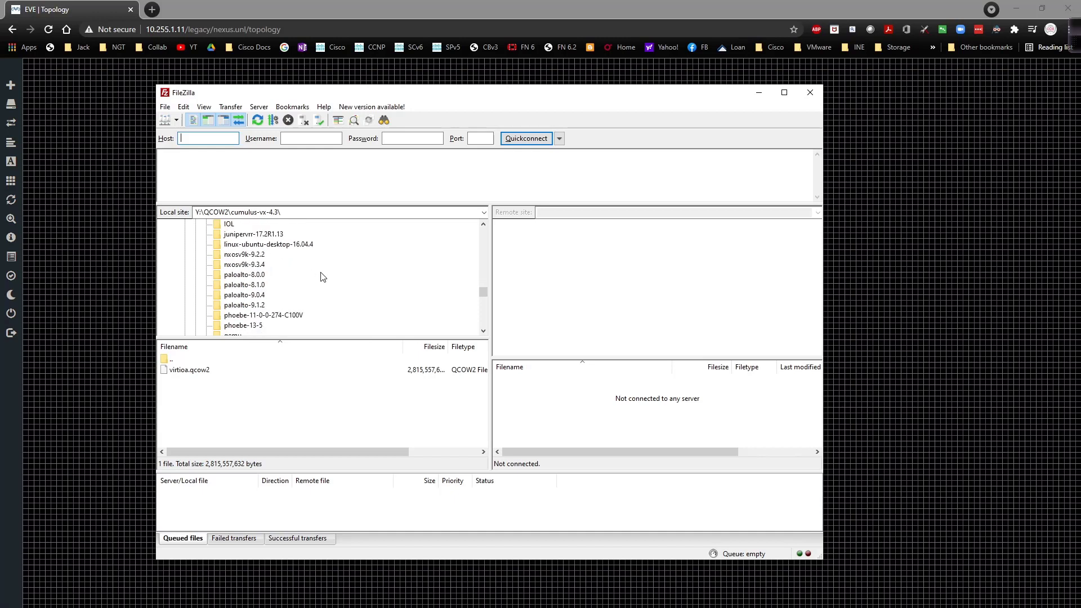
scroll("down", 3)
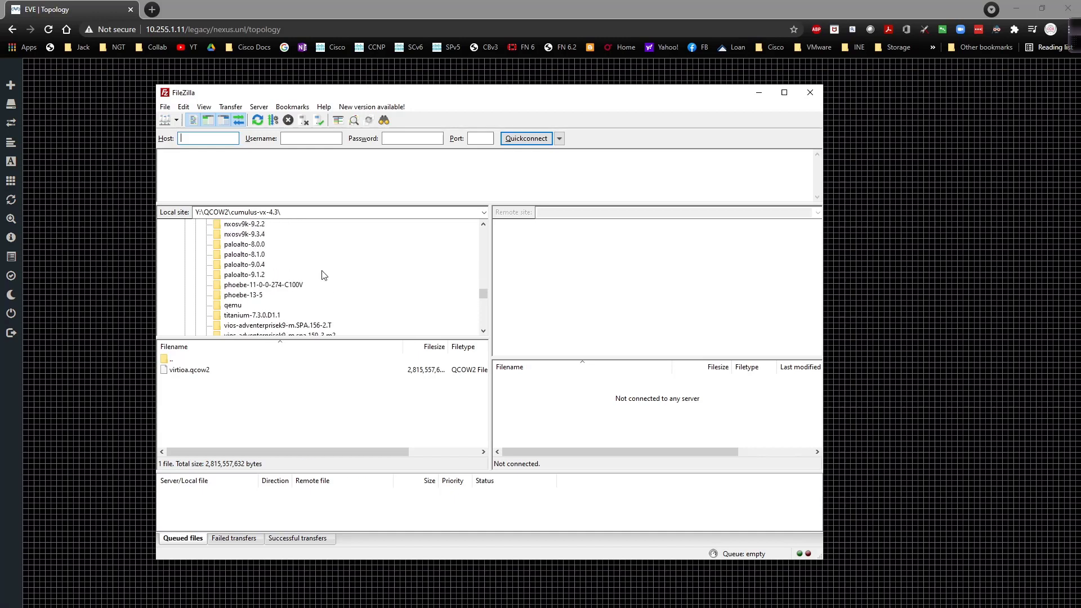
scroll("down", 3)
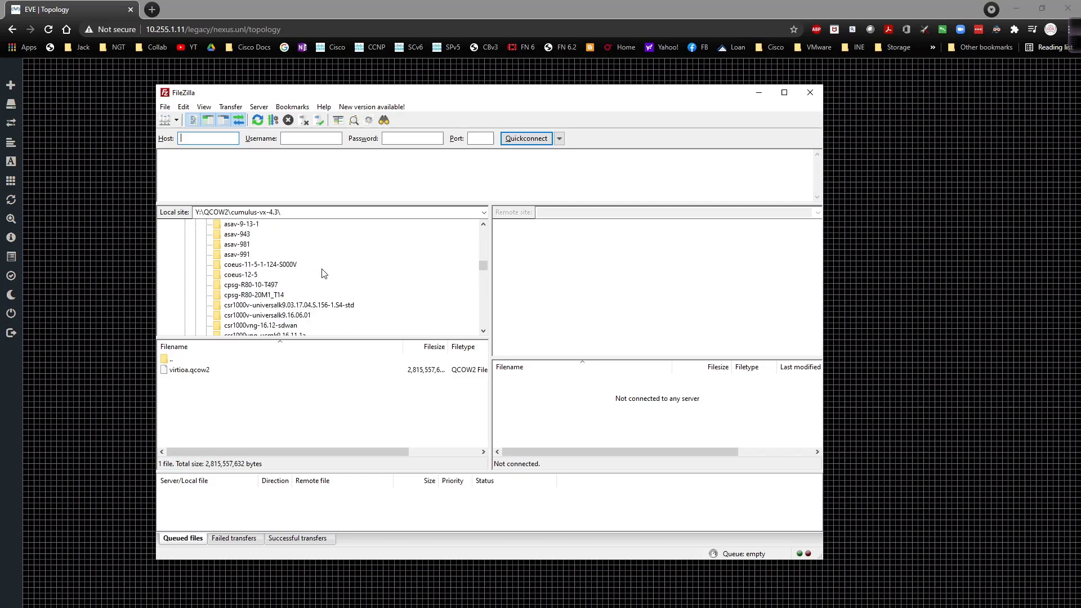
scroll("down", 3)
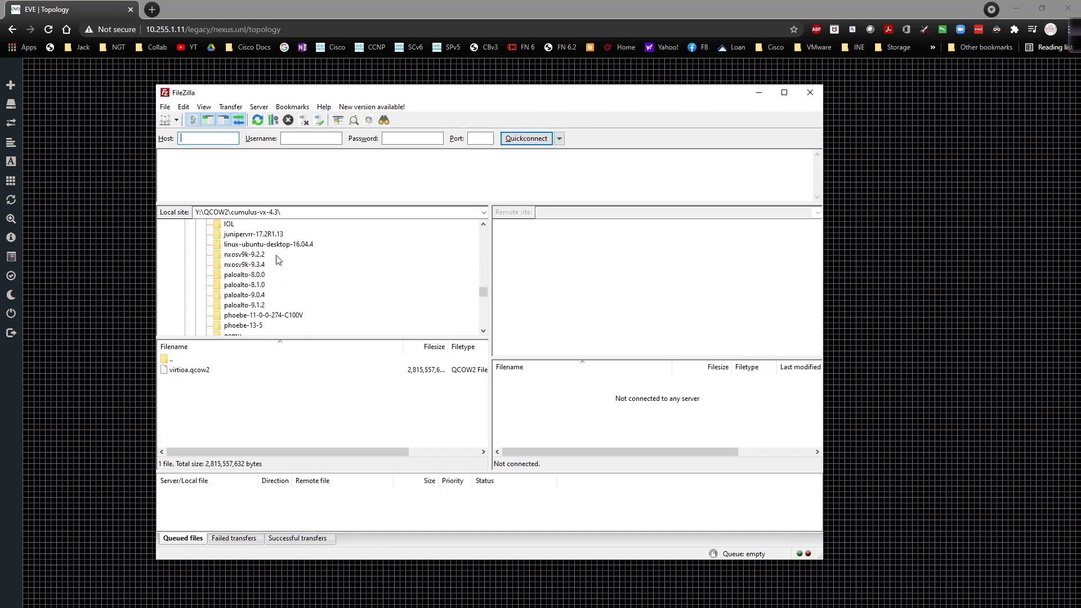
left_click(244, 253)
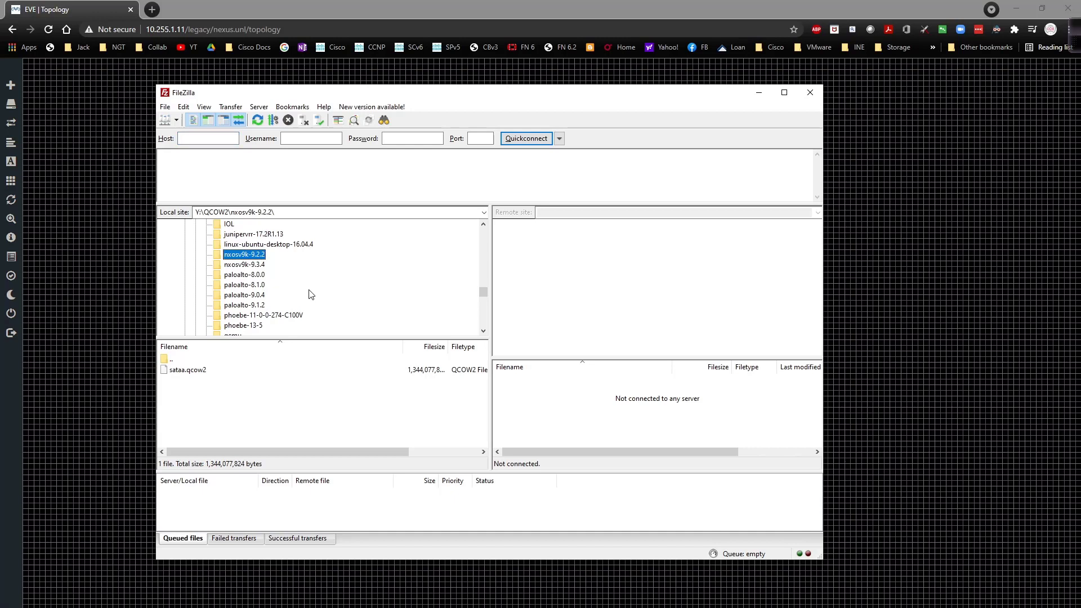
mouse_move(267, 272)
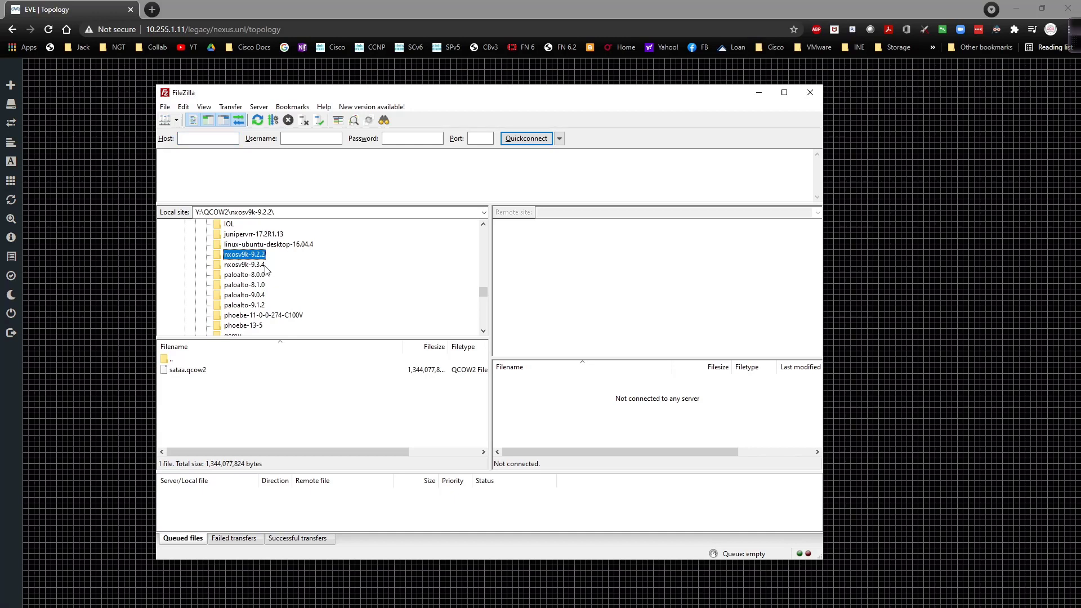
mouse_move(253, 264)
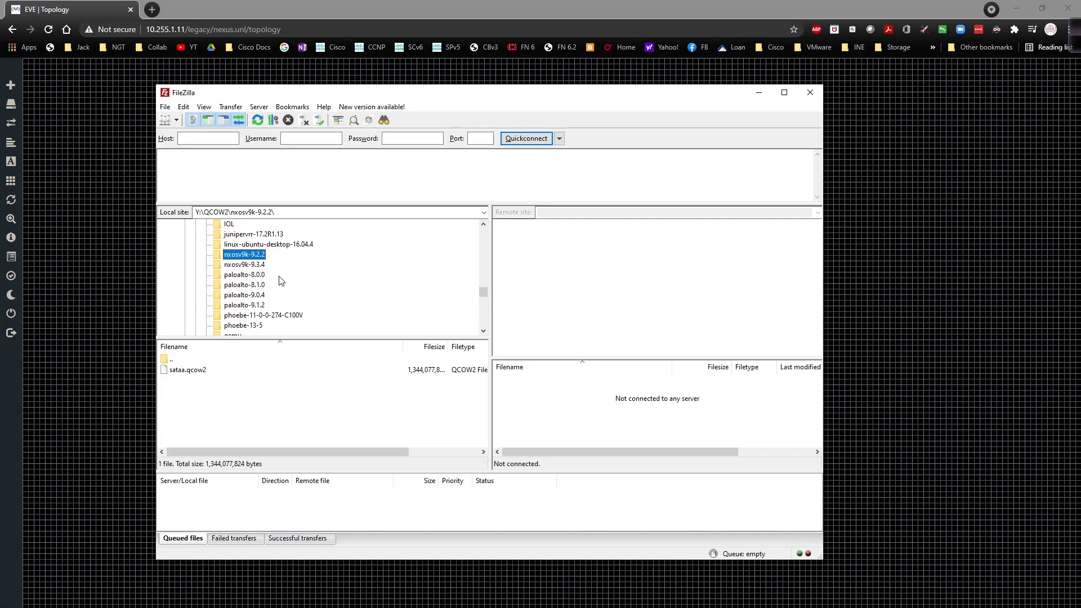
mouse_move(267, 269)
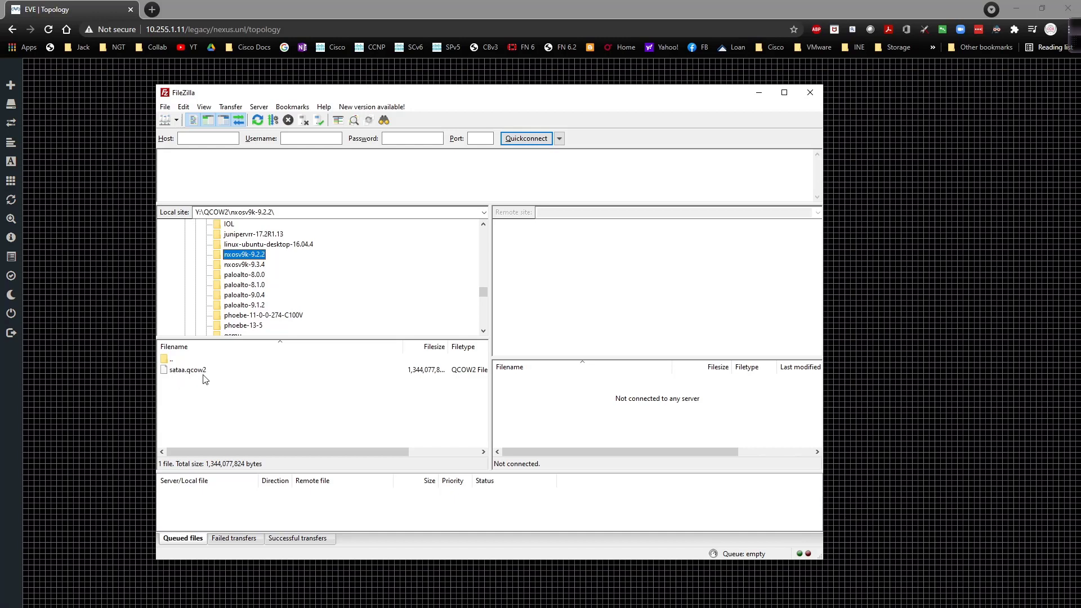
mouse_move(177, 379)
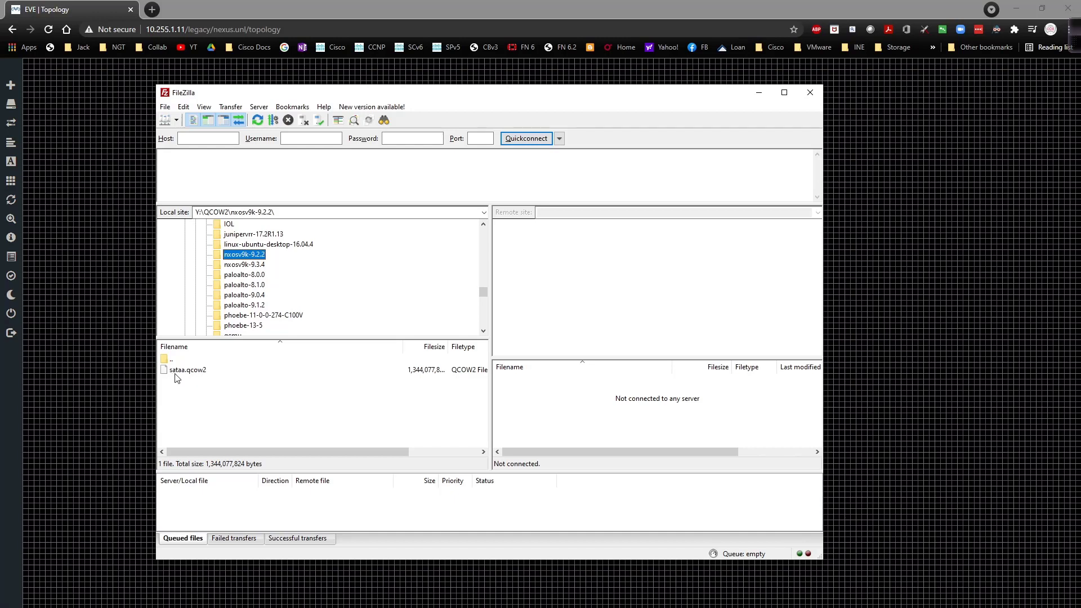
mouse_move(171, 385)
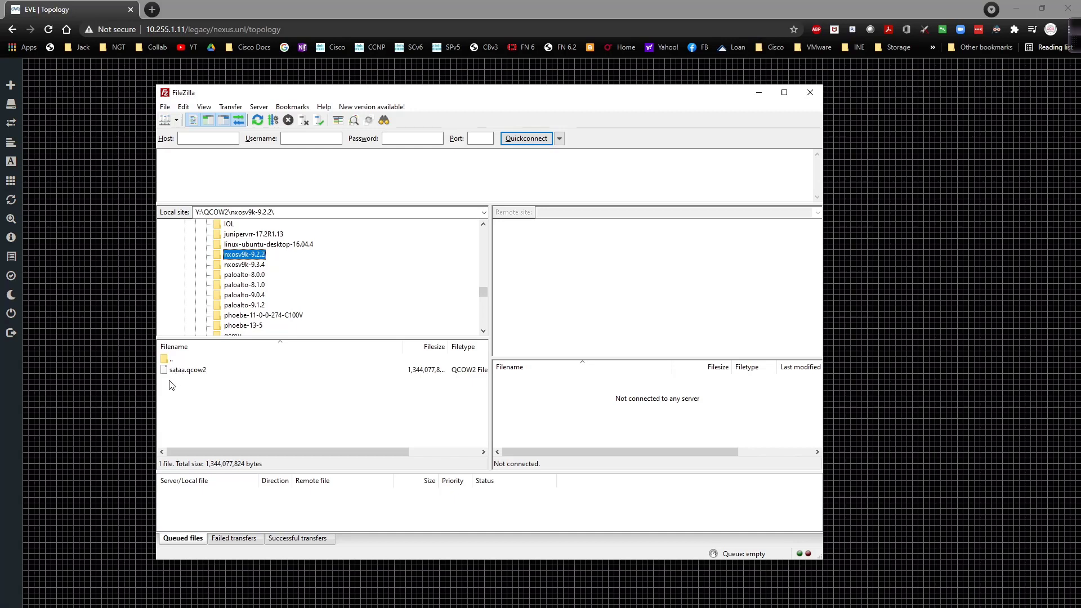
mouse_move(159, 405)
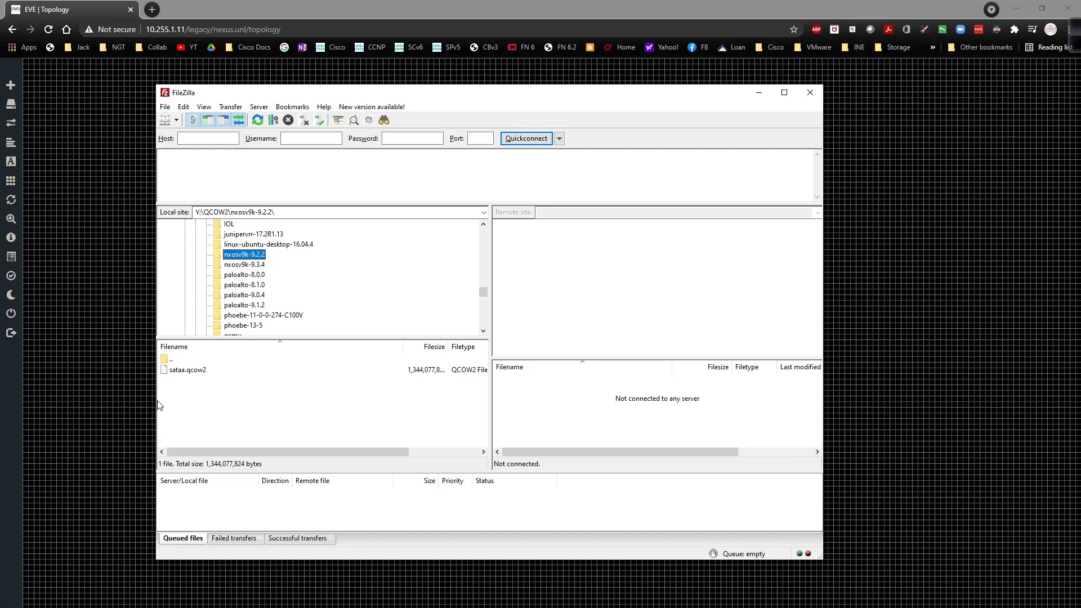
mouse_move(164, 419)
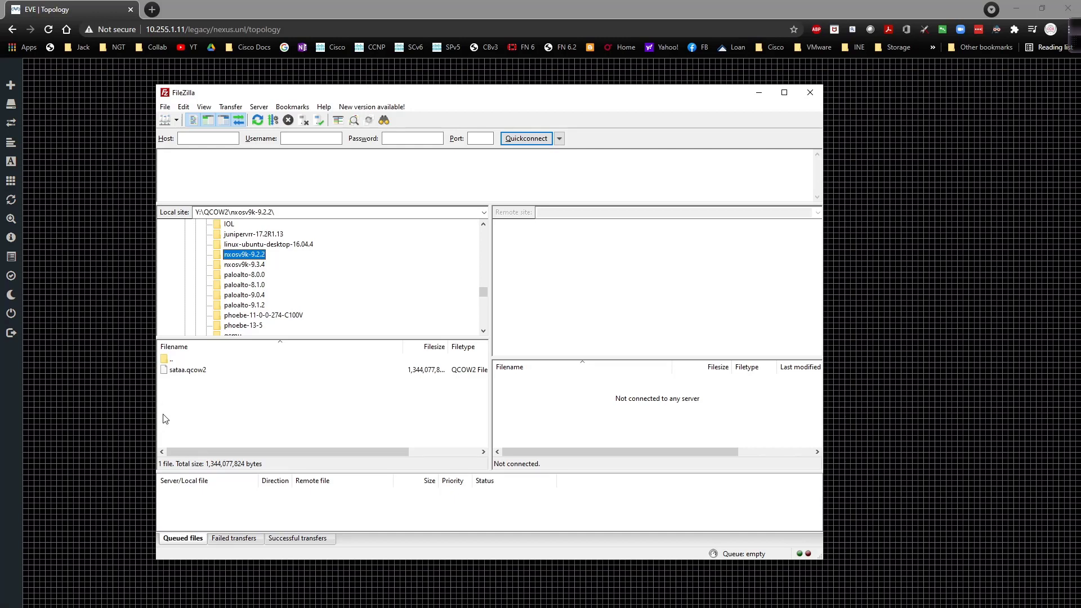
- Quickconnect over SFTP to 10.255.1.11 as root on port 22 and accept the new host key
left_click(207, 138)
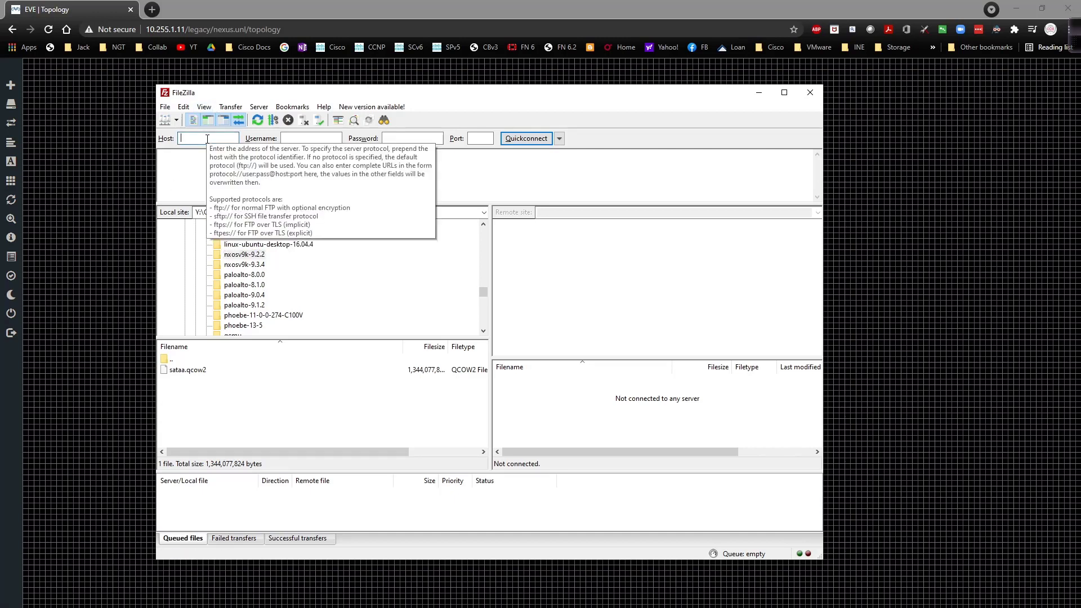
type("10.255.1.11")
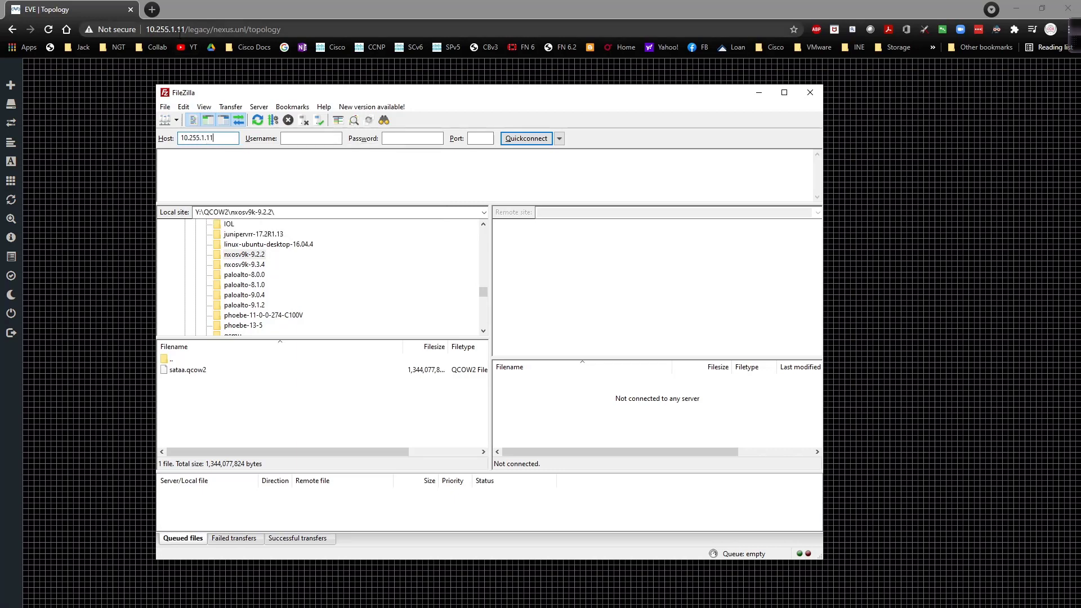
type("root")
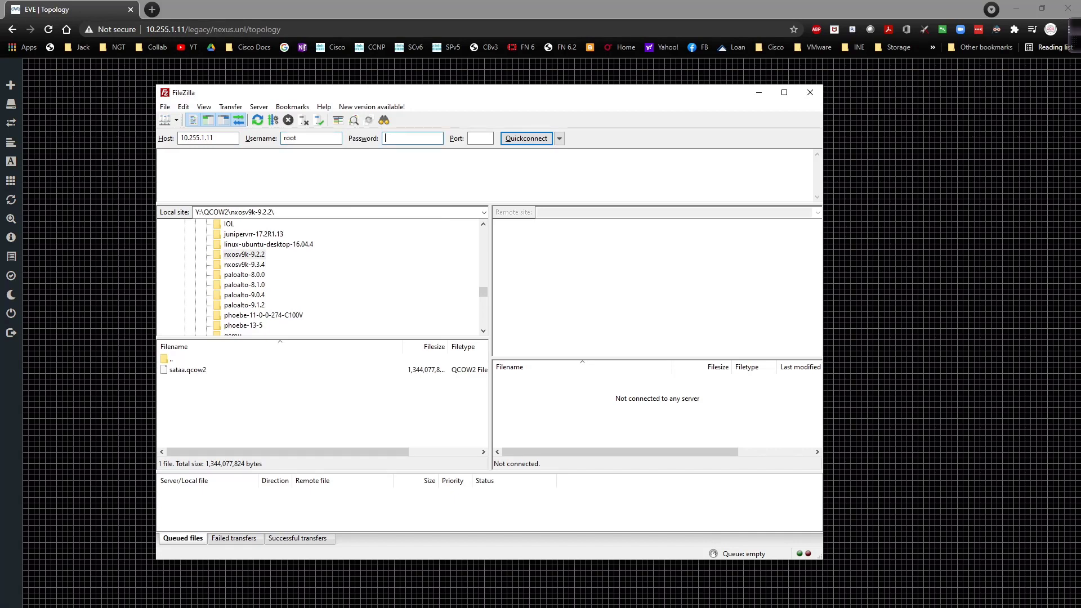
type("•••")
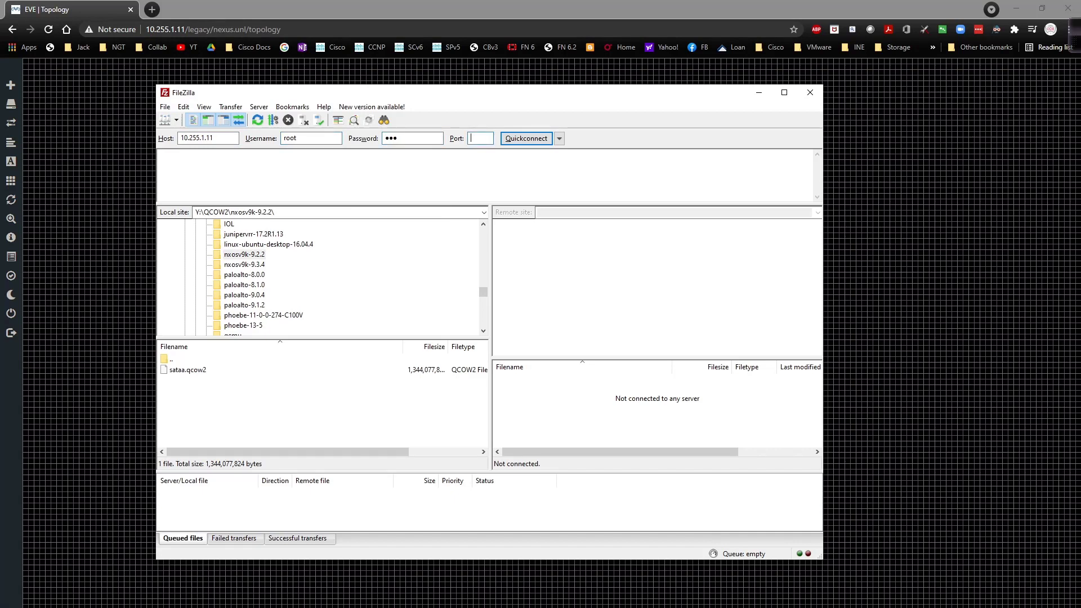
type("22")
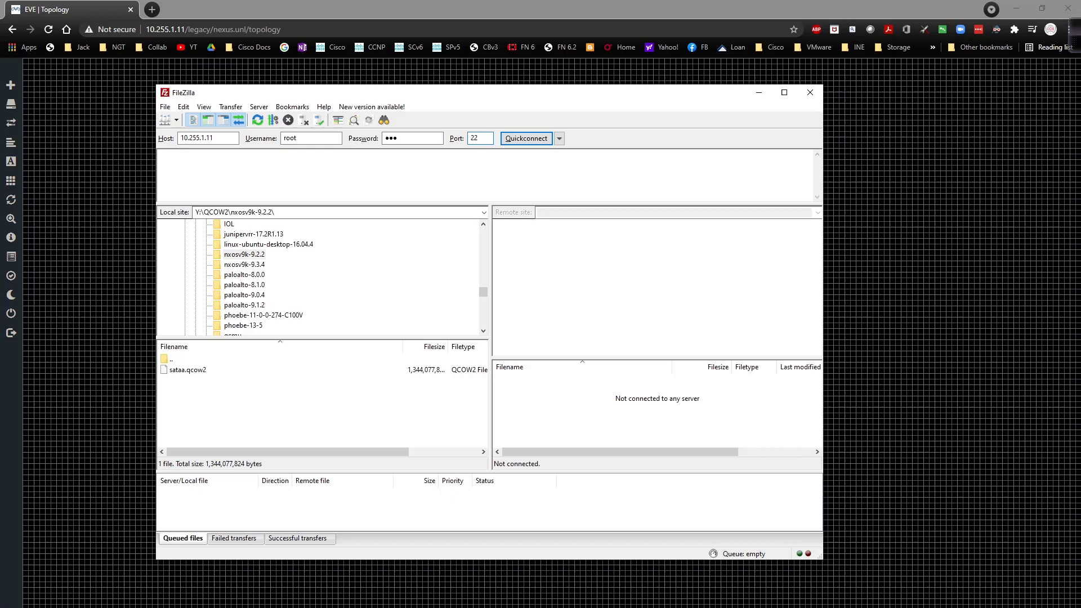
left_click(525, 139)
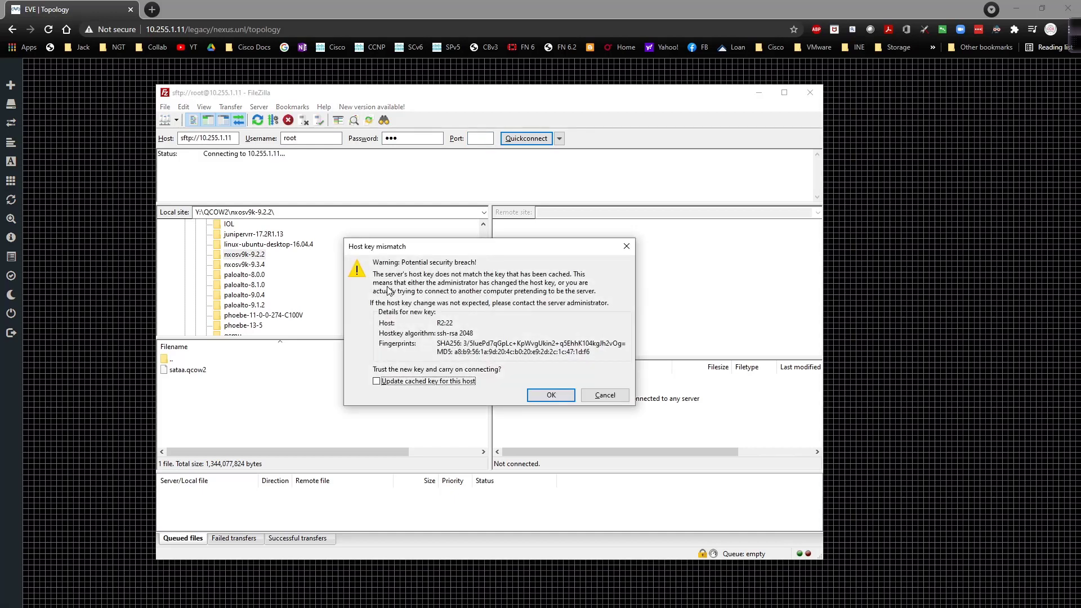
left_click(550, 395)
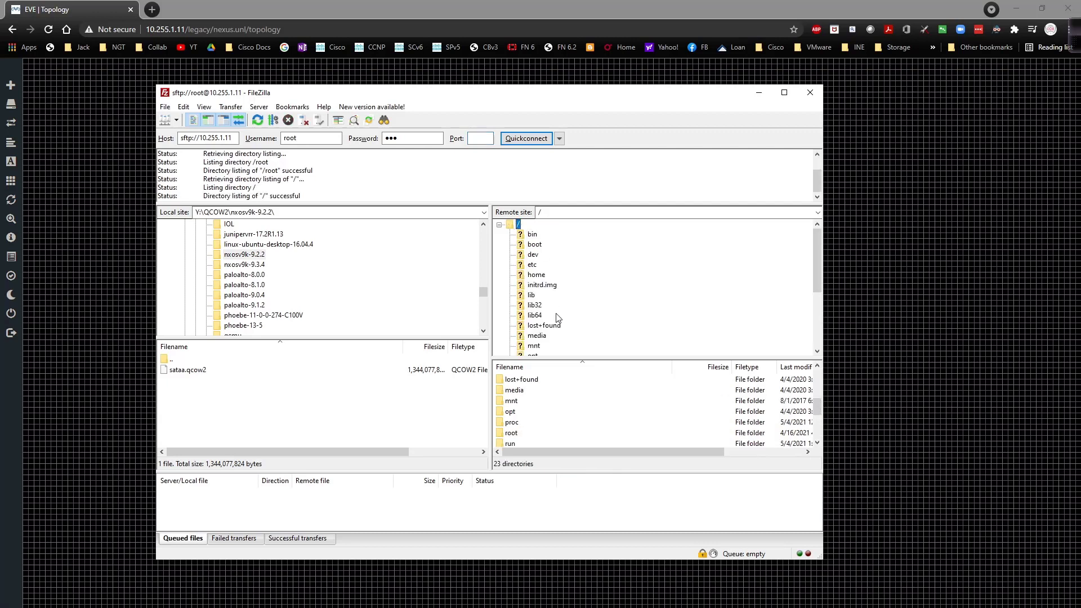
- Browse the server to /opt/unetlab/addons/qemu and select the local nxosv9k-9.2.2 folder
scroll("down", 3)
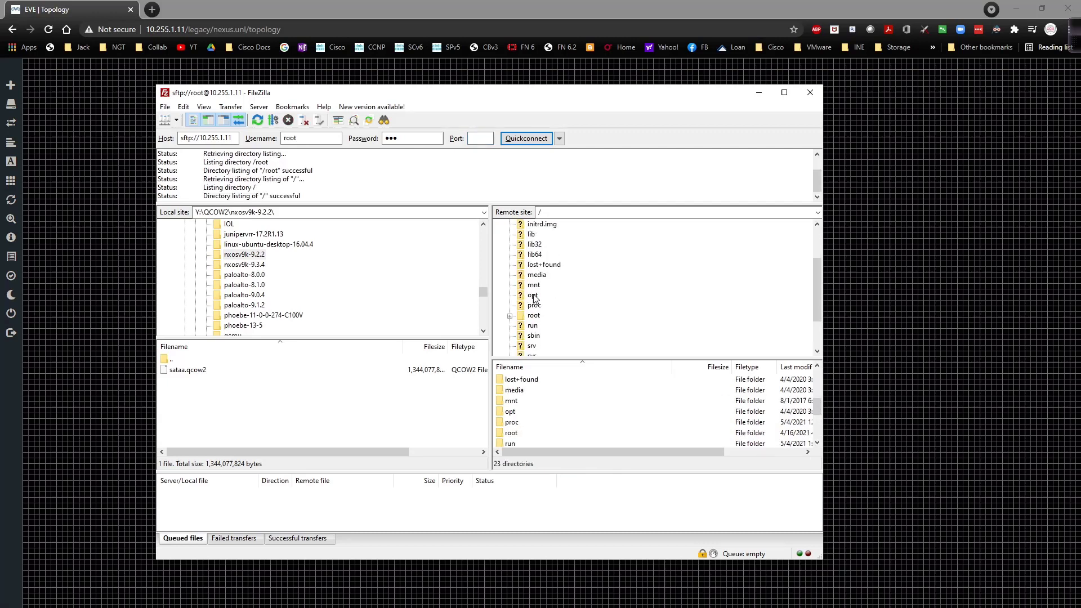
double_click(532, 295)
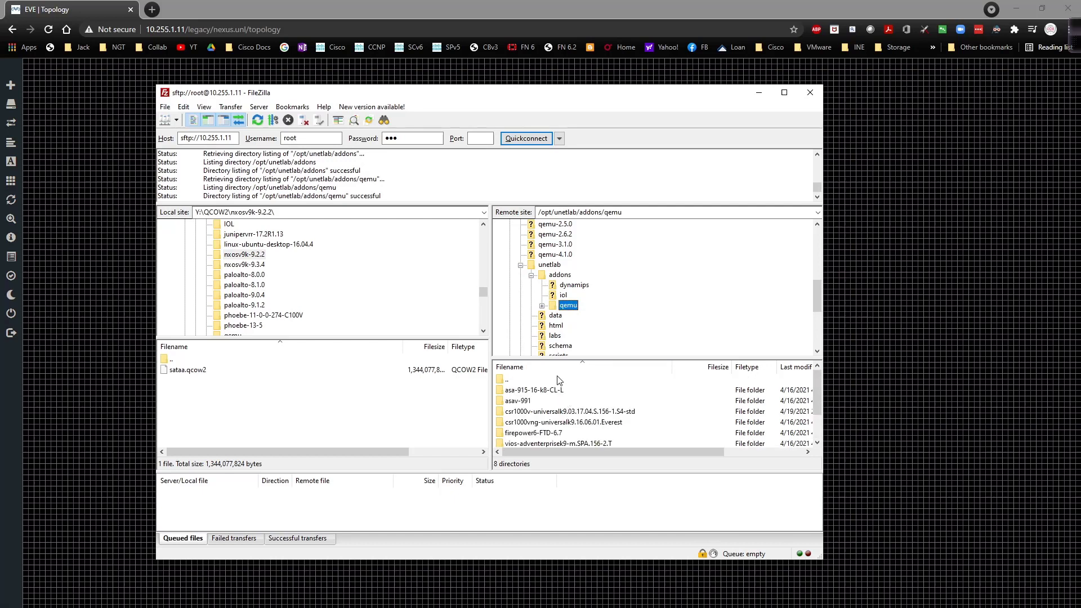
mouse_move(281, 304)
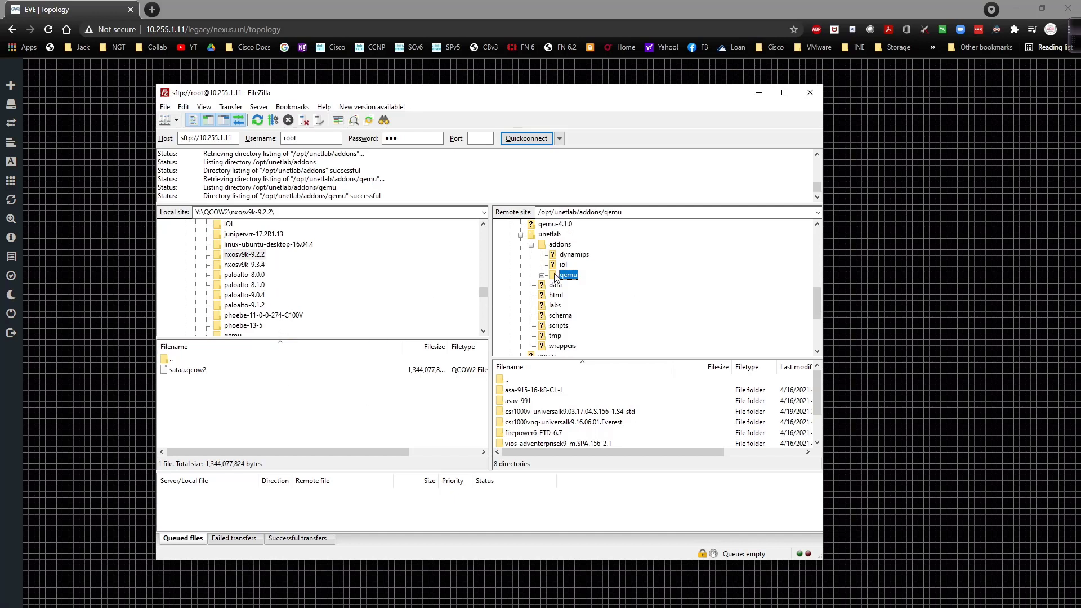
left_click(543, 275)
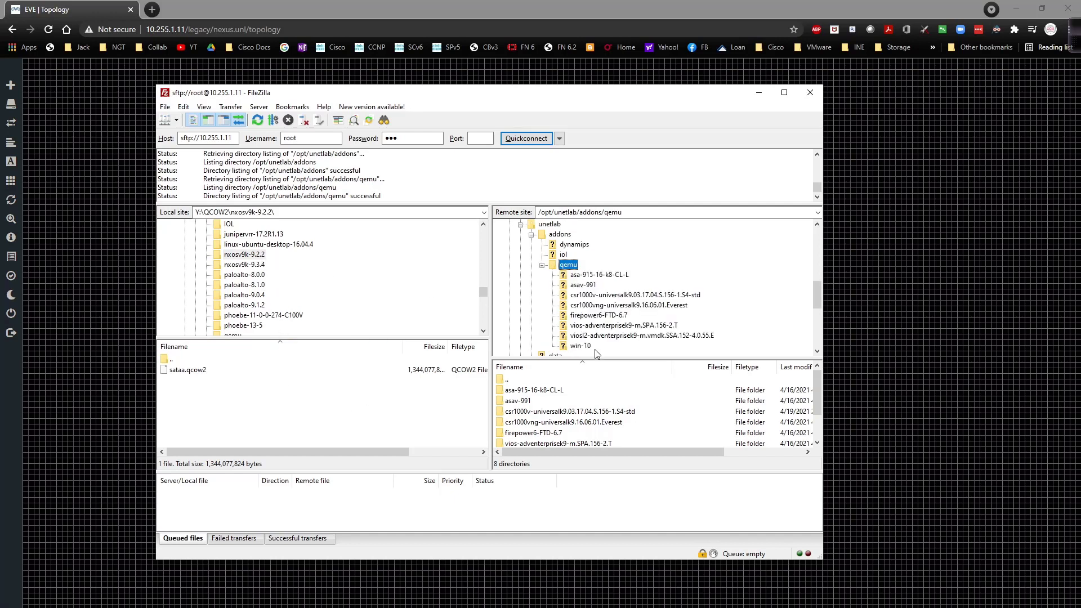
left_click(244, 254)
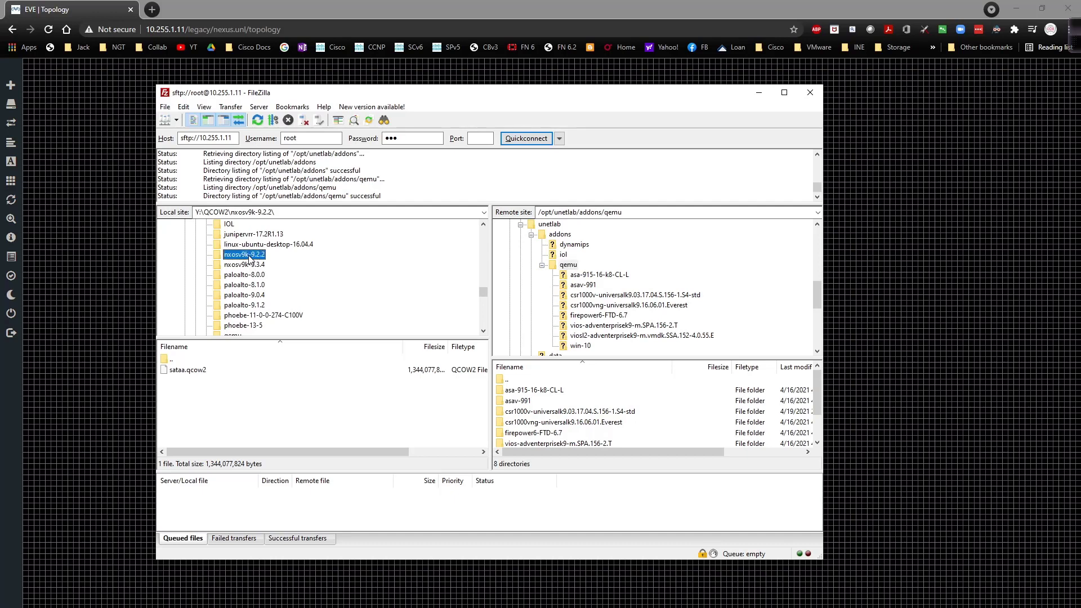
mouse_move(246, 260)
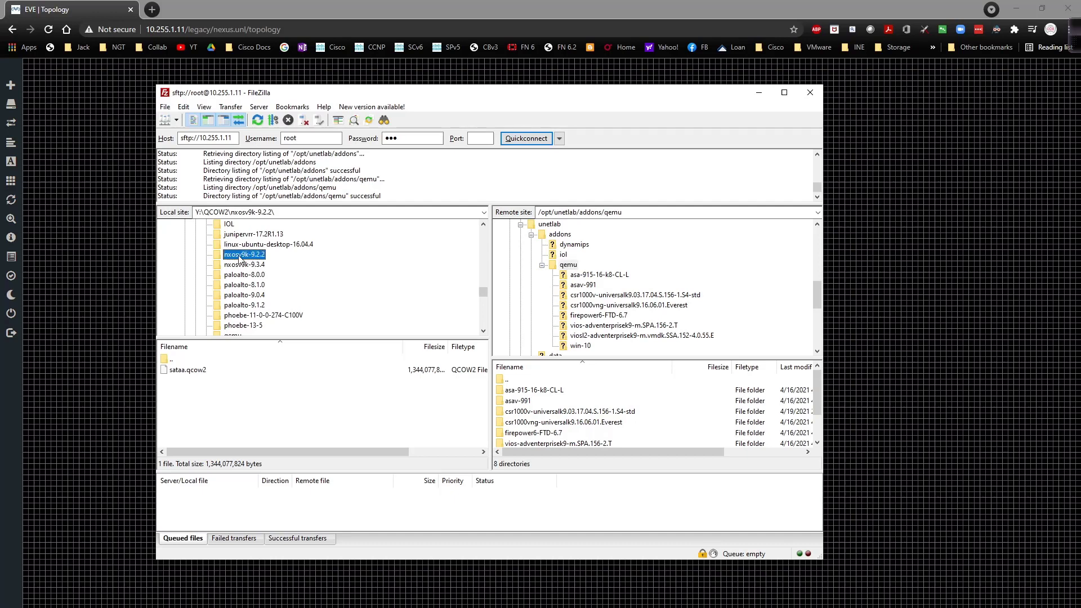
left_click(567, 263)
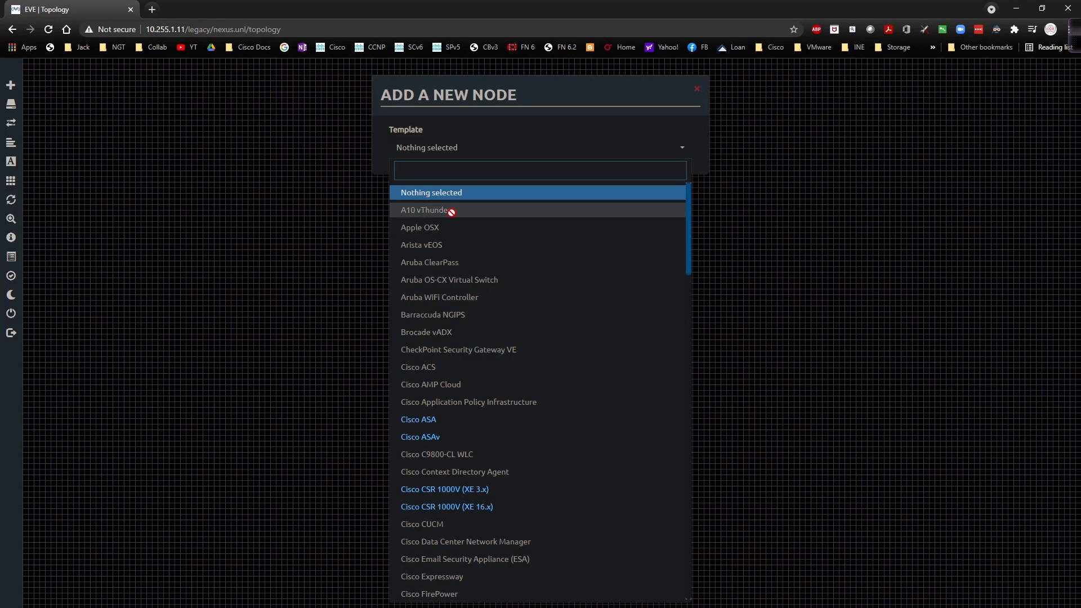
- Bring up the node template list showing the Cisco NX-OSv 9K entry
scroll("down", 3)
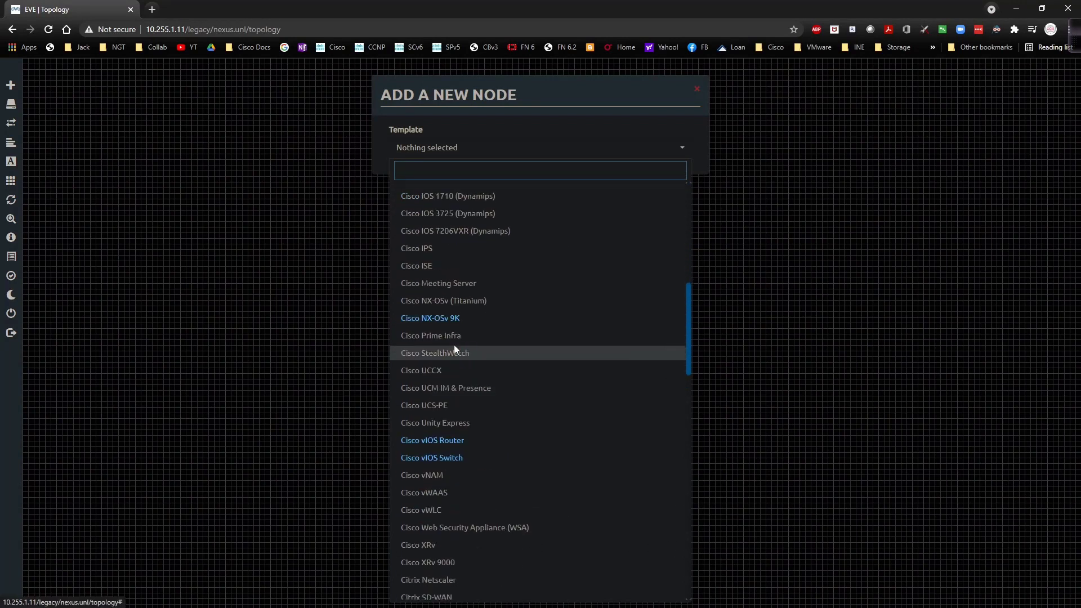
left_click(430, 318)
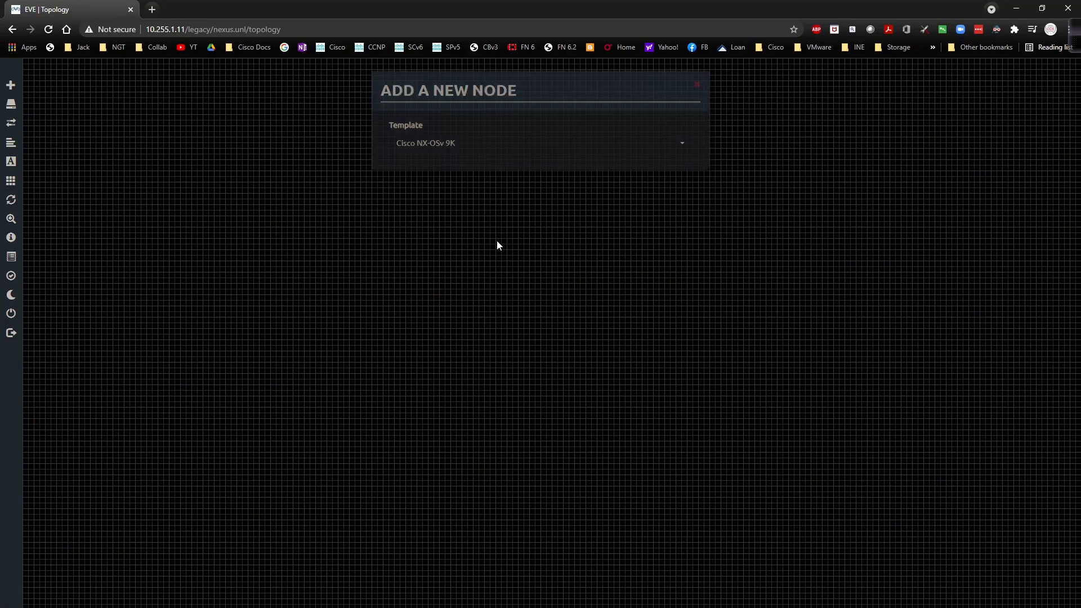
left_click(696, 85)
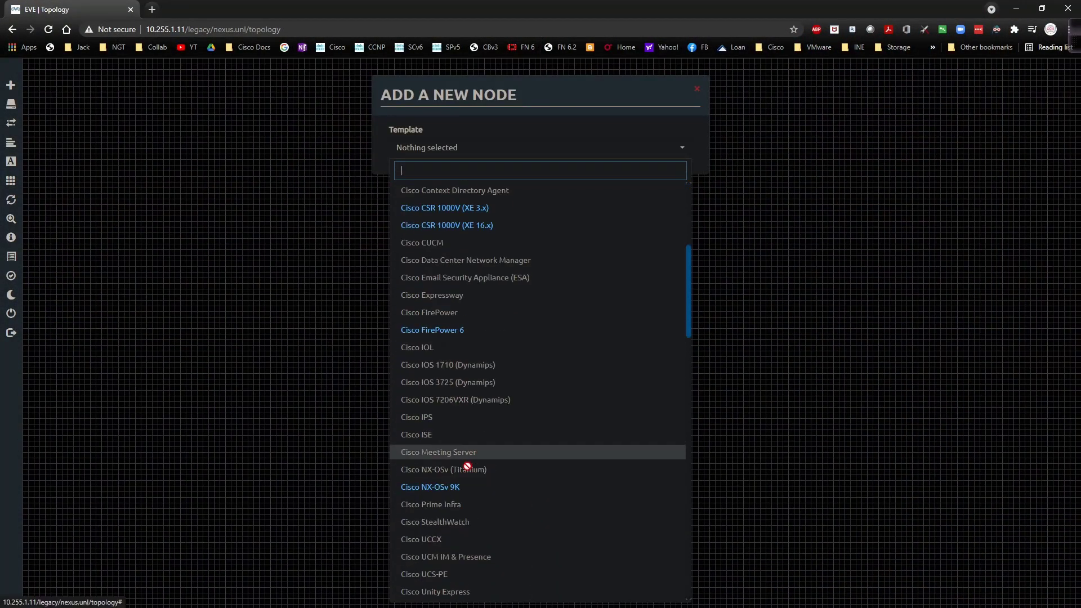
- Create one Cisco NX-OSv 9K node named NXOS1 and save it to the topology
left_click(429, 487)
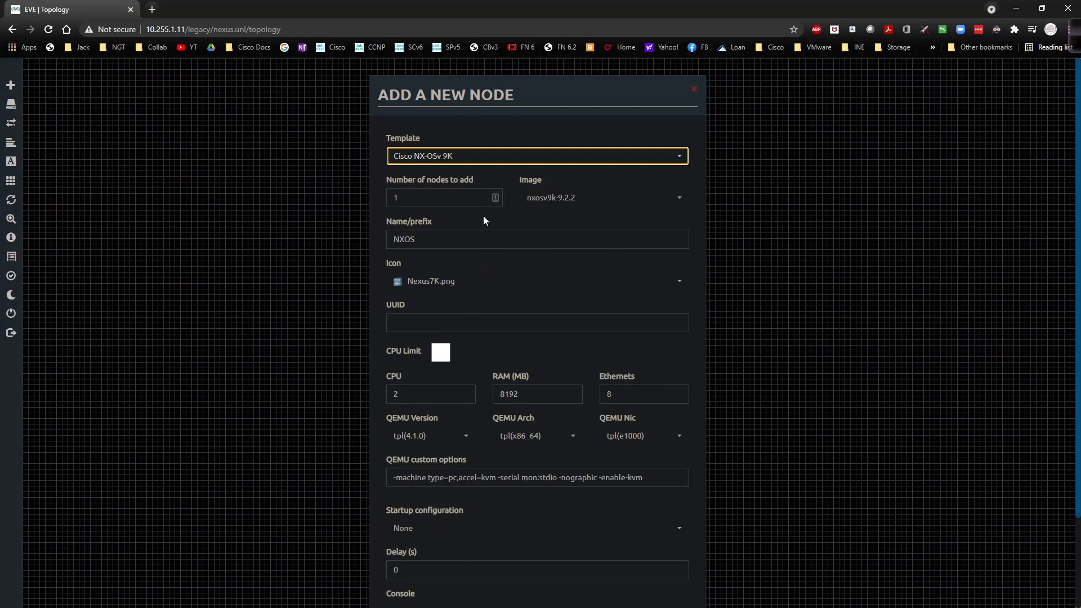
left_click(431, 239)
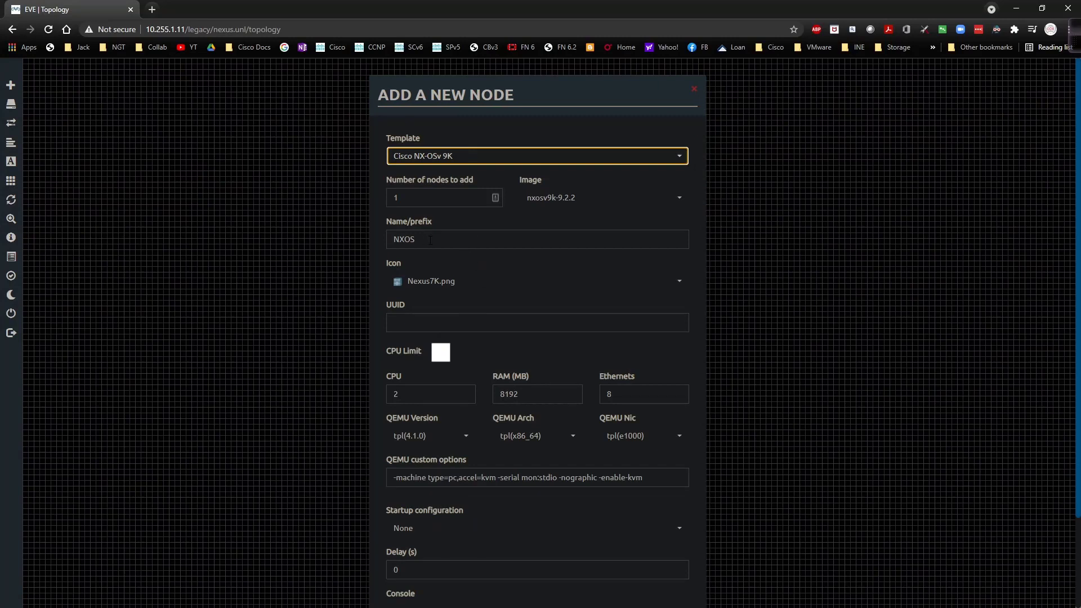
left_click(536, 239)
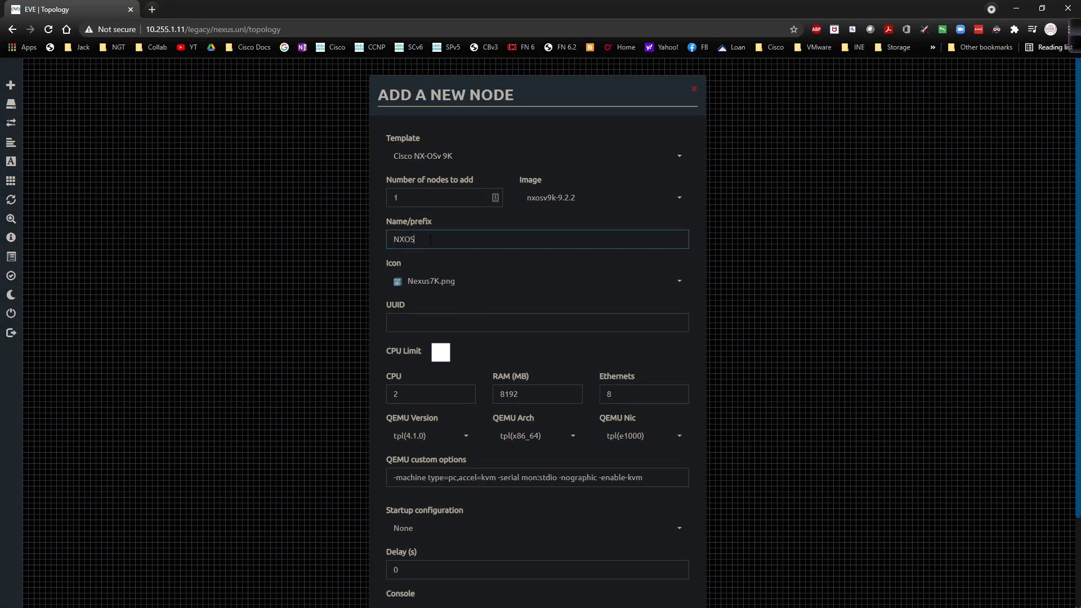
type("1")
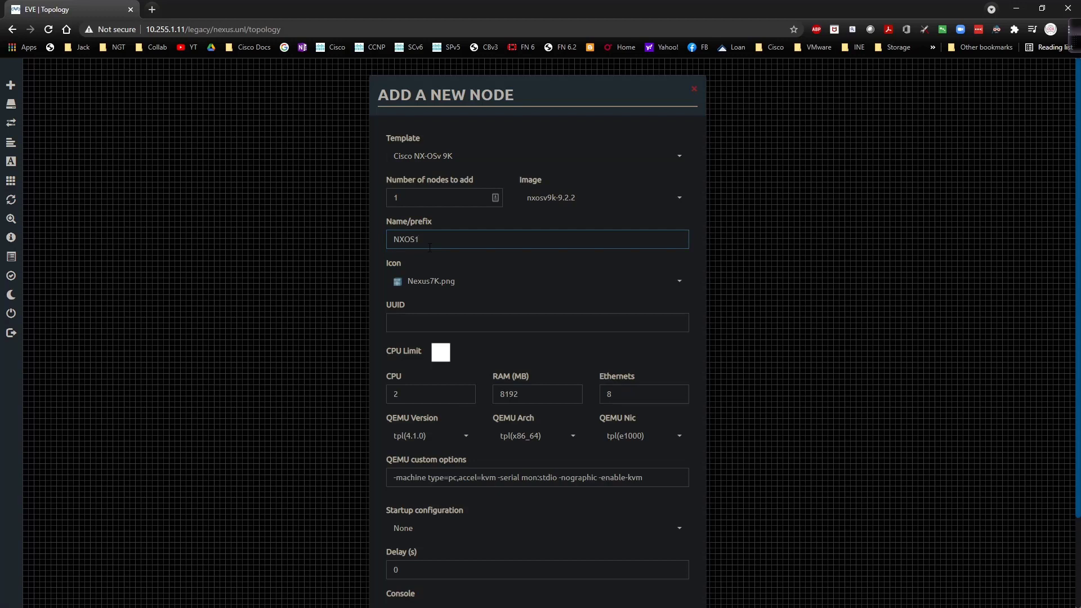
mouse_move(571, 201)
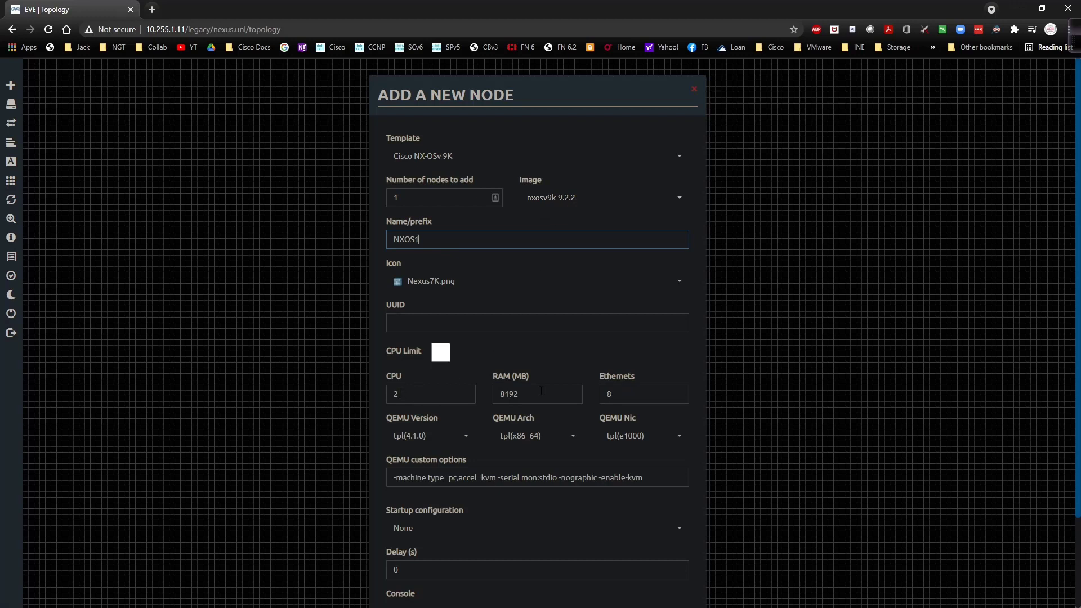
scroll("down", 3)
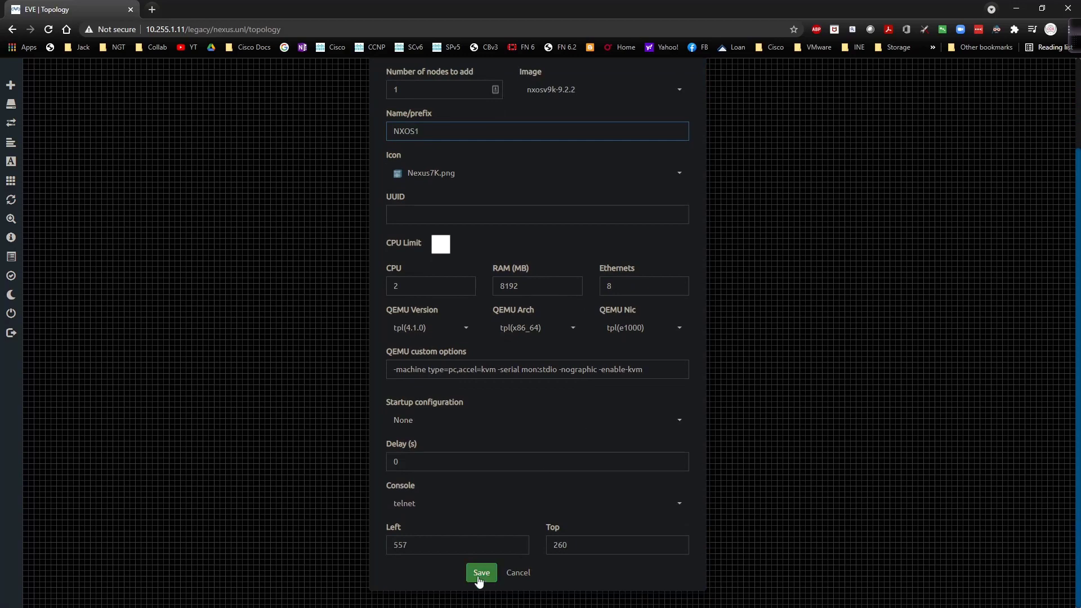
left_click(481, 572)
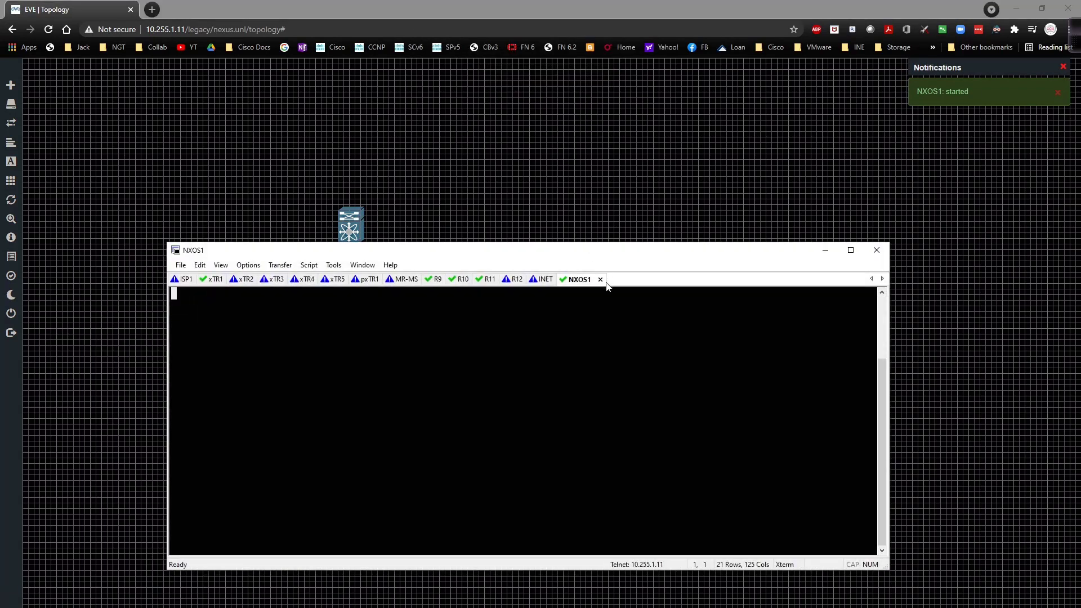
mouse_move(289, 383)
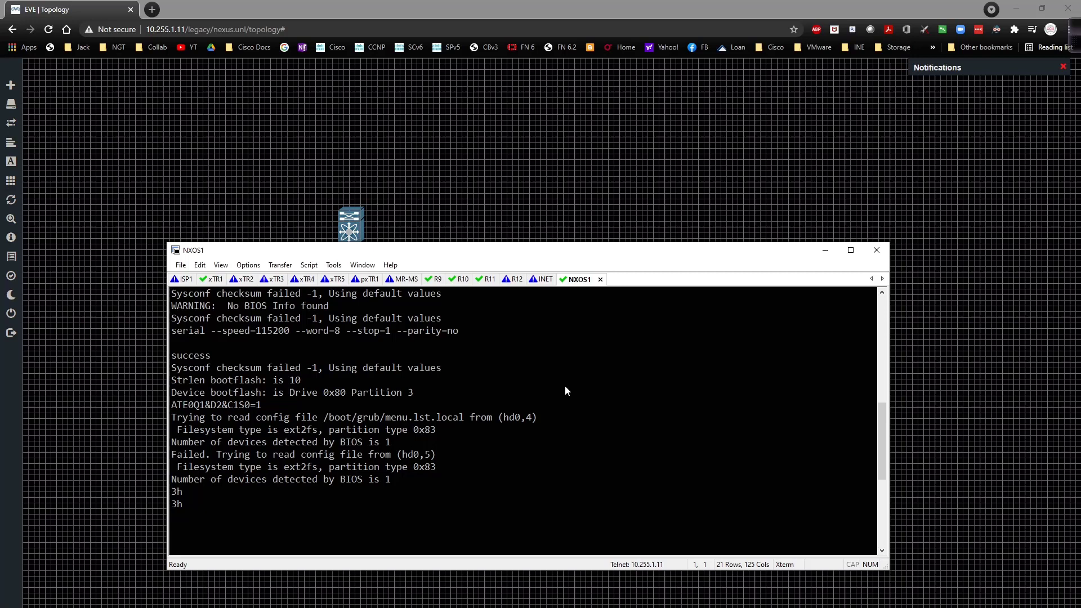
mouse_move(561, 387)
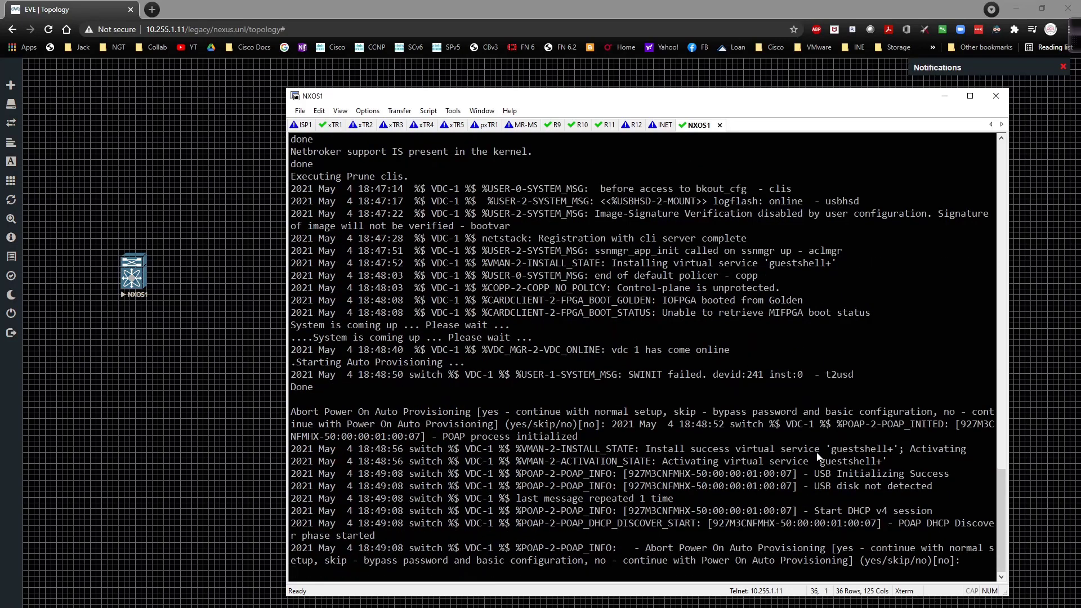
- Answer yes to abort POAP so the switch reaches admin account setup
type("y")
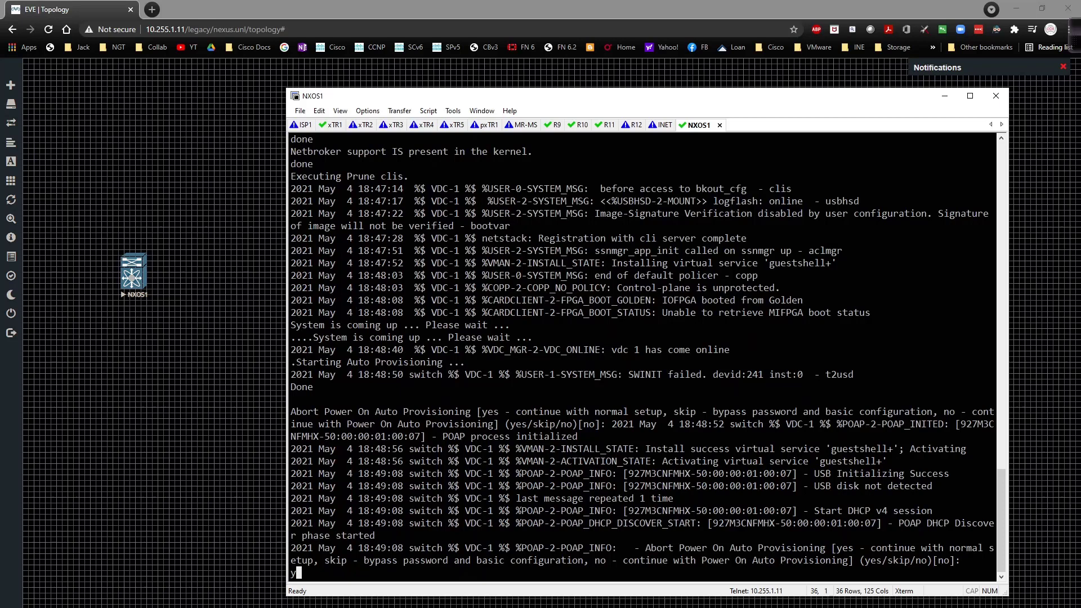
type("es")
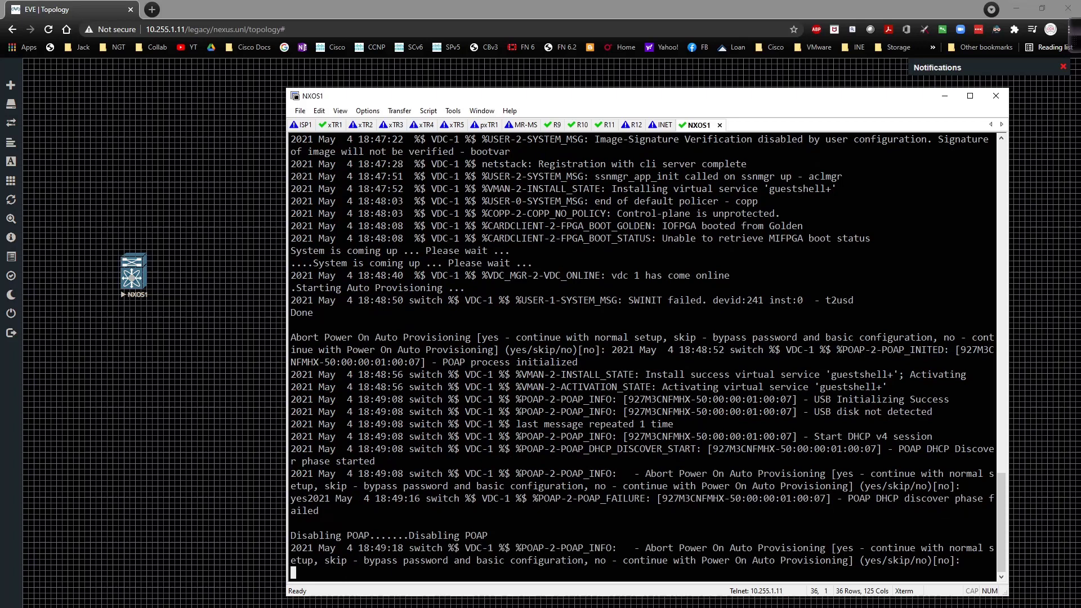
scroll("down", 3)
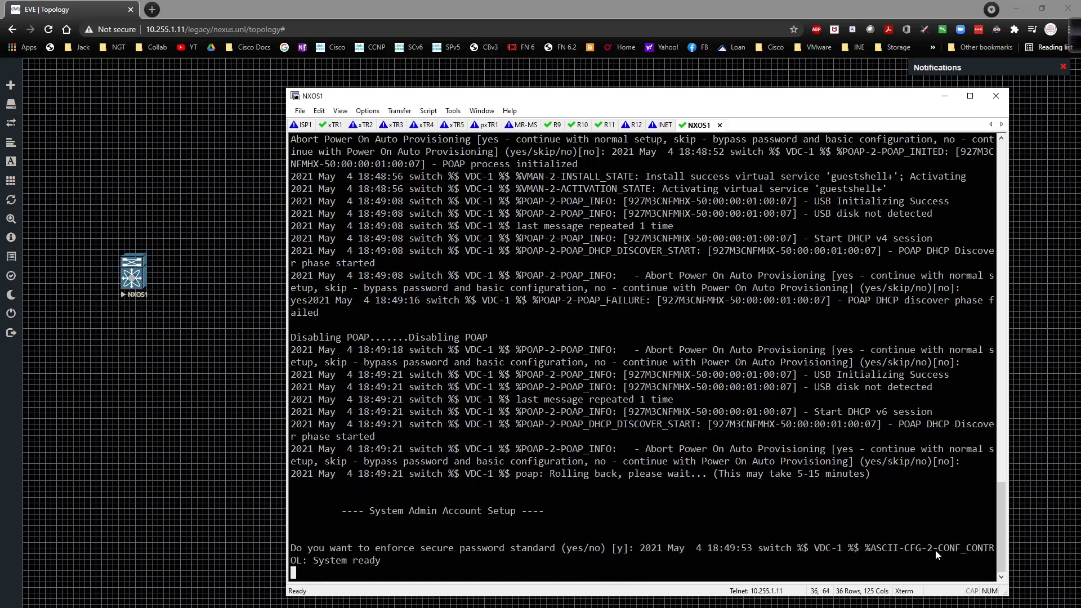
- Decline the secure password standard, skip basic config and log in as admin
type("n")
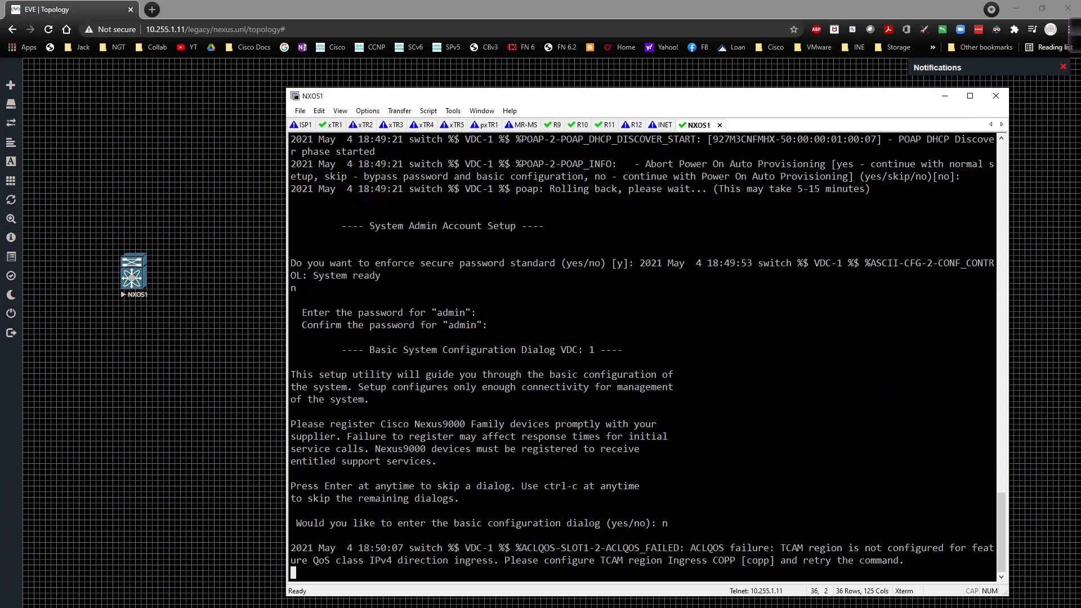
scroll("down", 3)
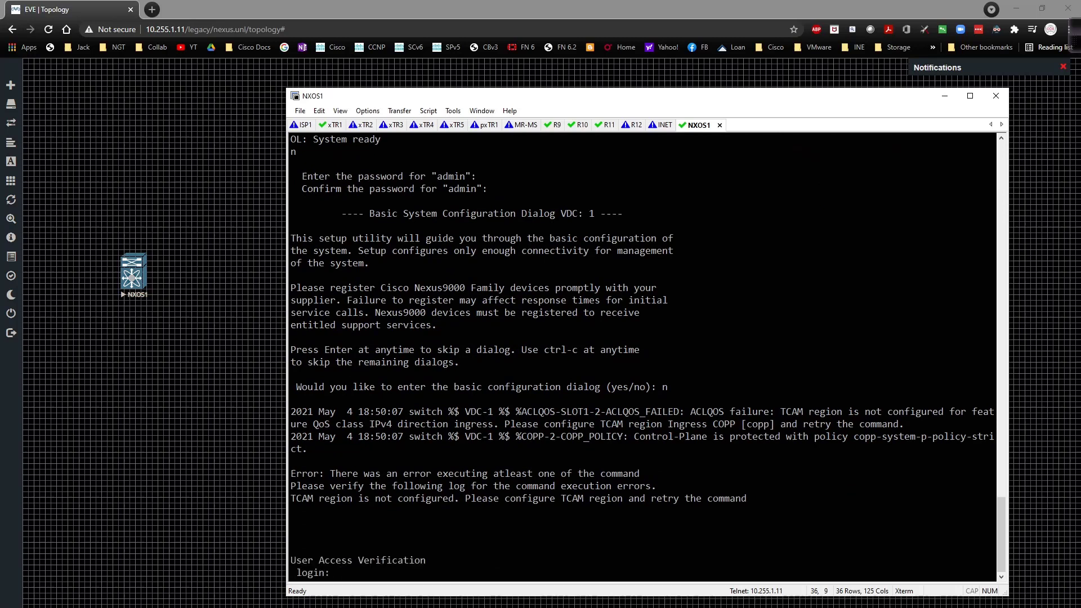
type("admin")
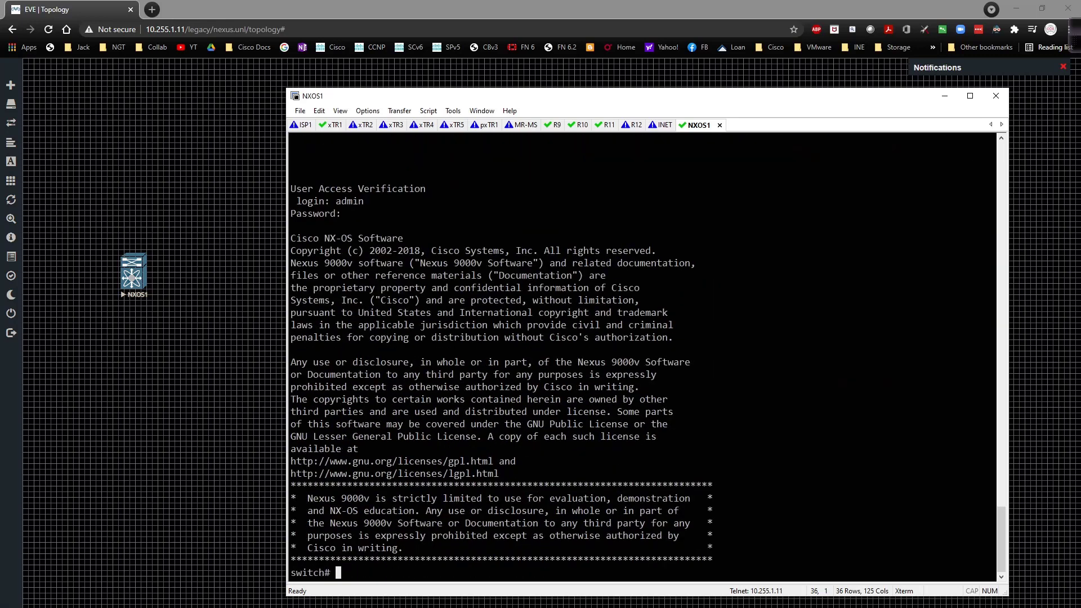
- List bootflash with dir and set boot nxos bootflash:nxos.9.2.2.bin in config mode
type("dir")
type("boot nxos bootflash:")
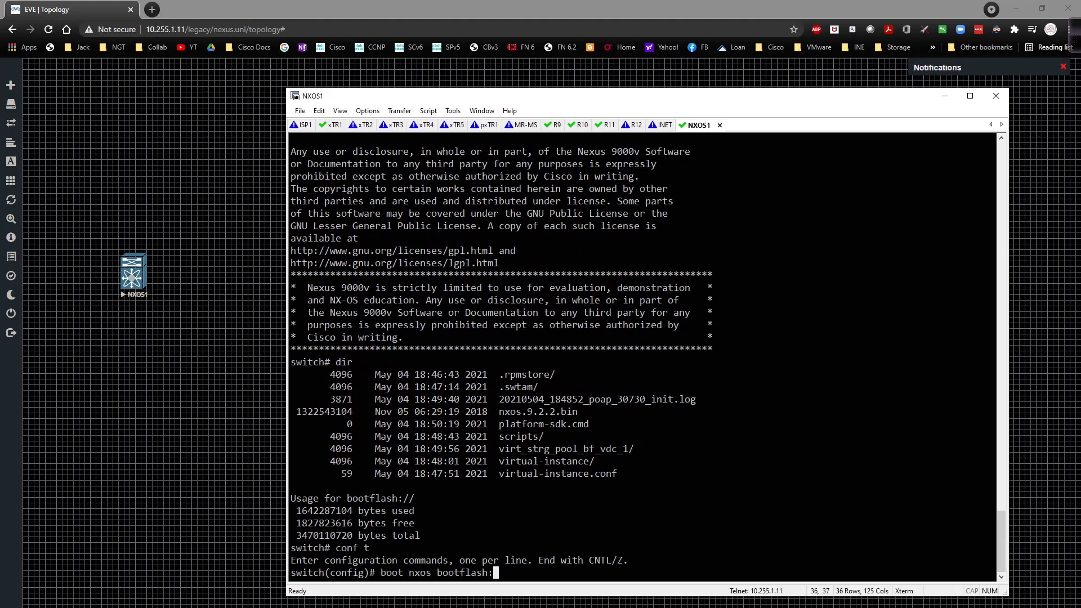
double_click(520, 425)
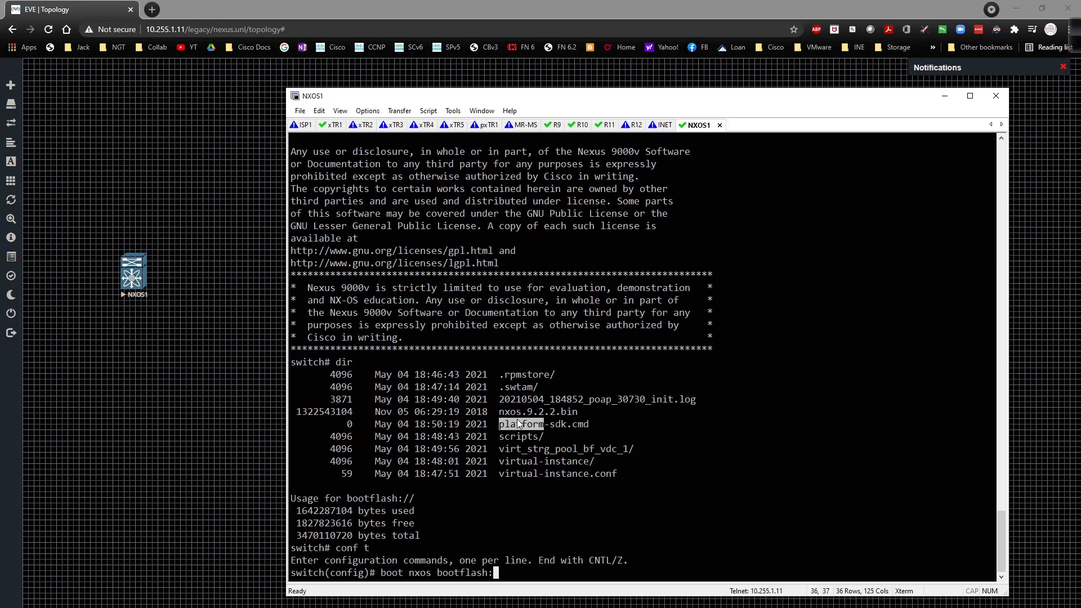
double_click(526, 412)
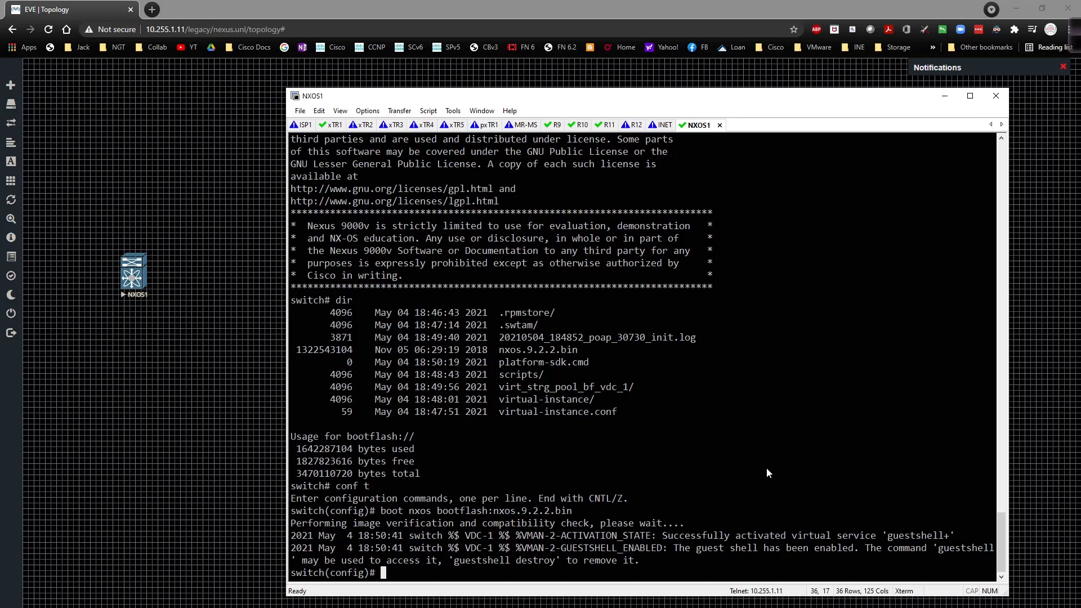
- Verify the boot line with show run, then copy run start to save the config
type("show run")
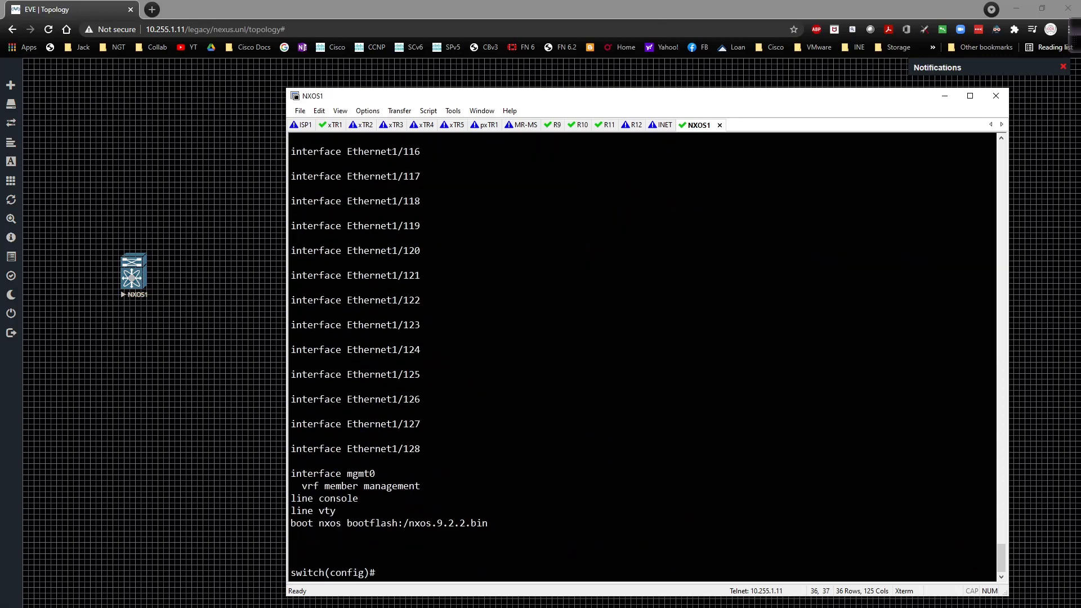
mouse_move(457, 528)
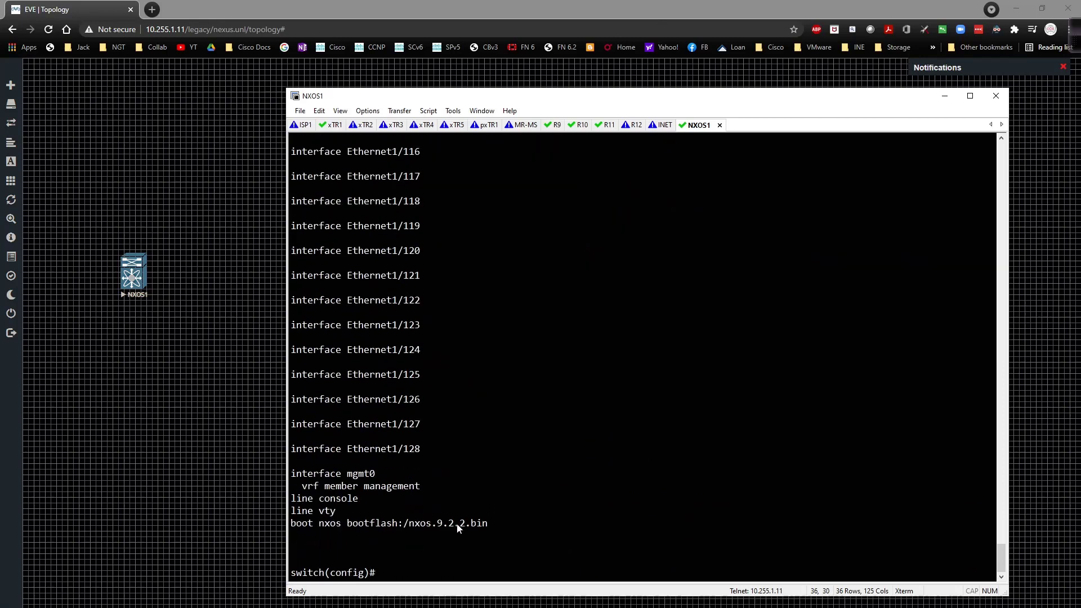
type("copy run start")
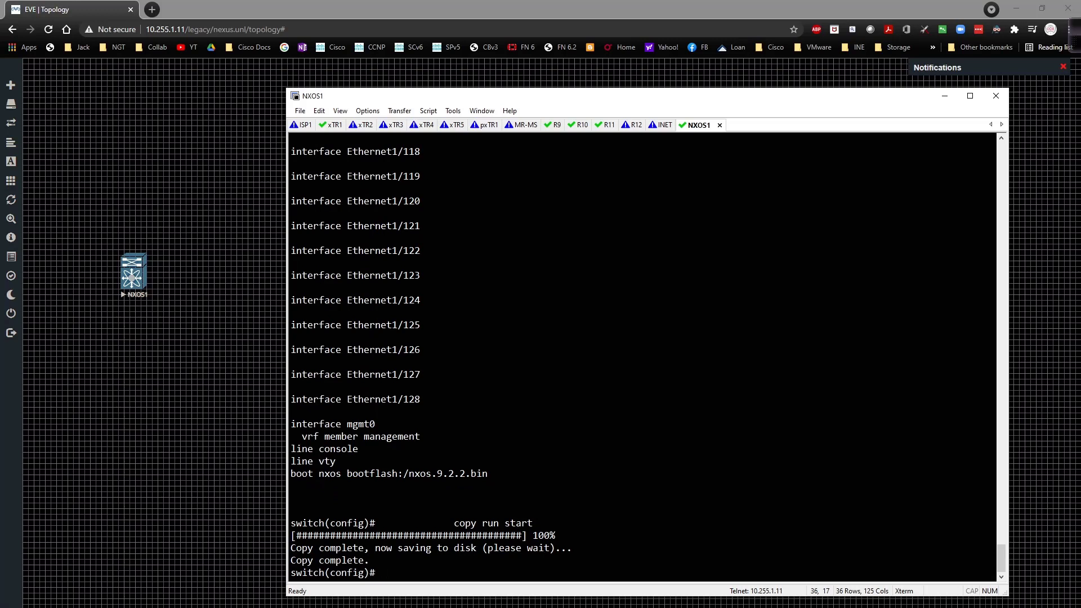
type("feature ?")
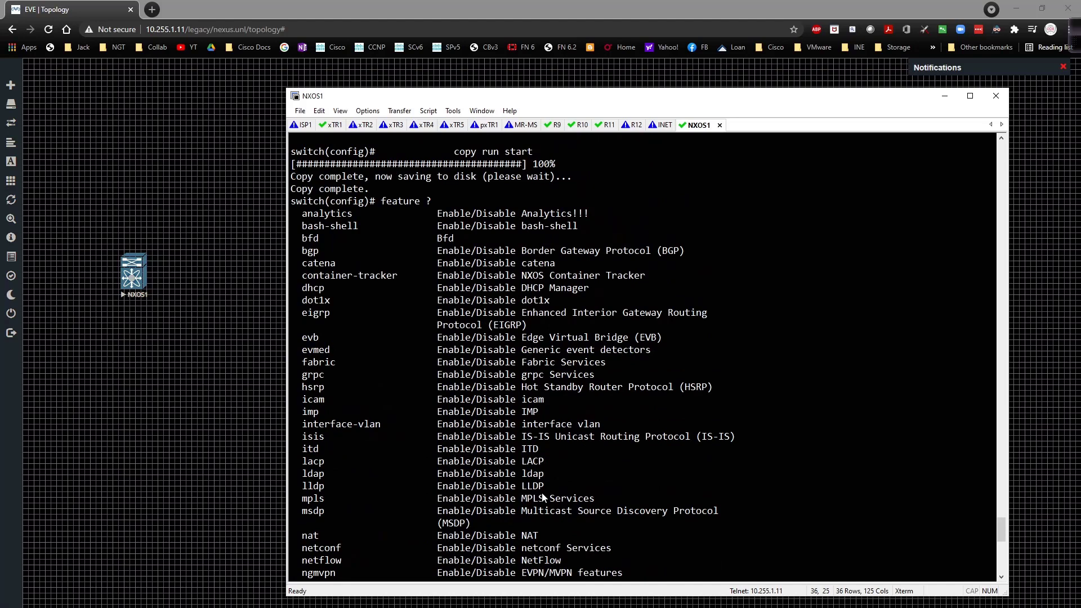
mouse_move(529, 502)
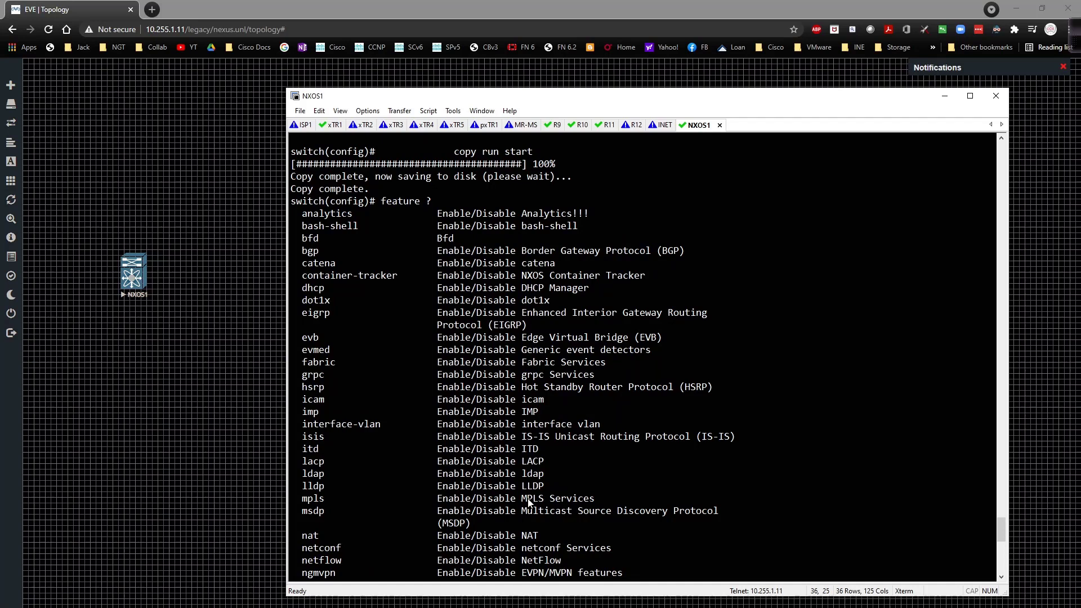
- Scroll through the feature ? output to review NXOS1's available features
scroll("down", 3)
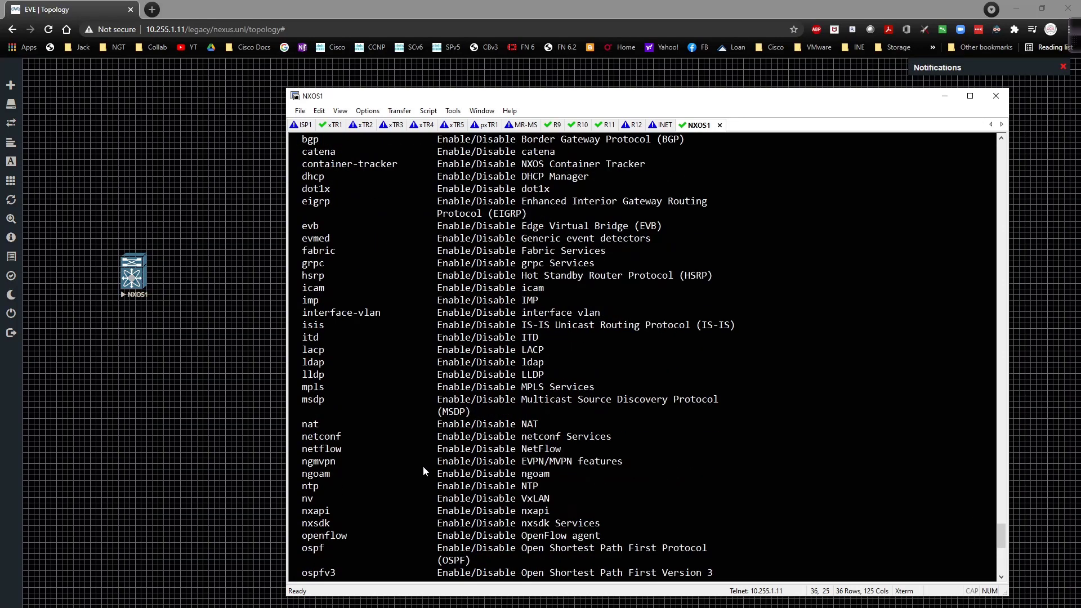
scroll("down", 3)
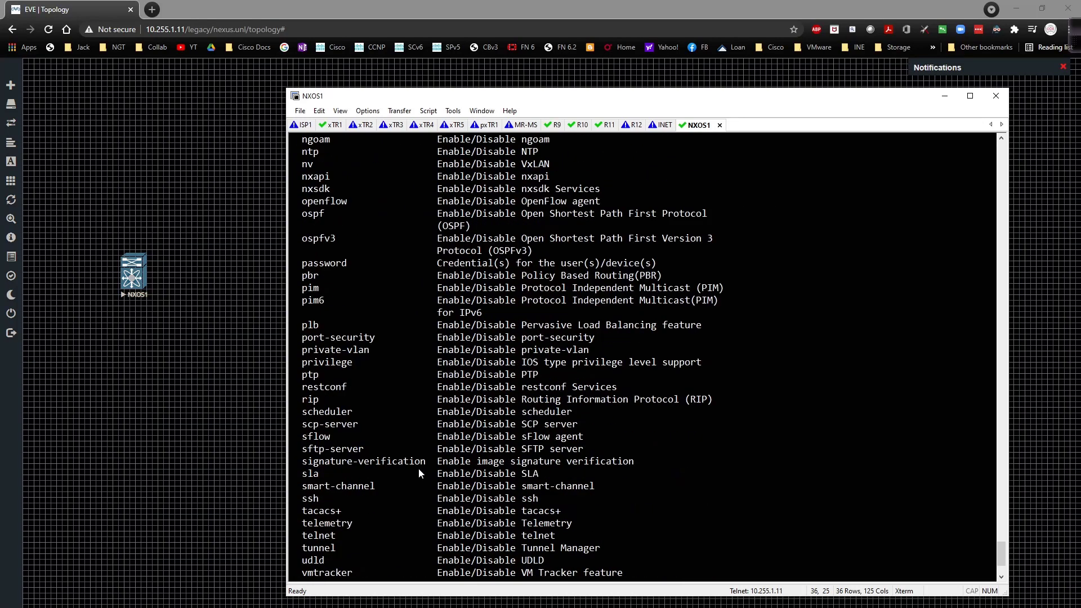
scroll("down", 3)
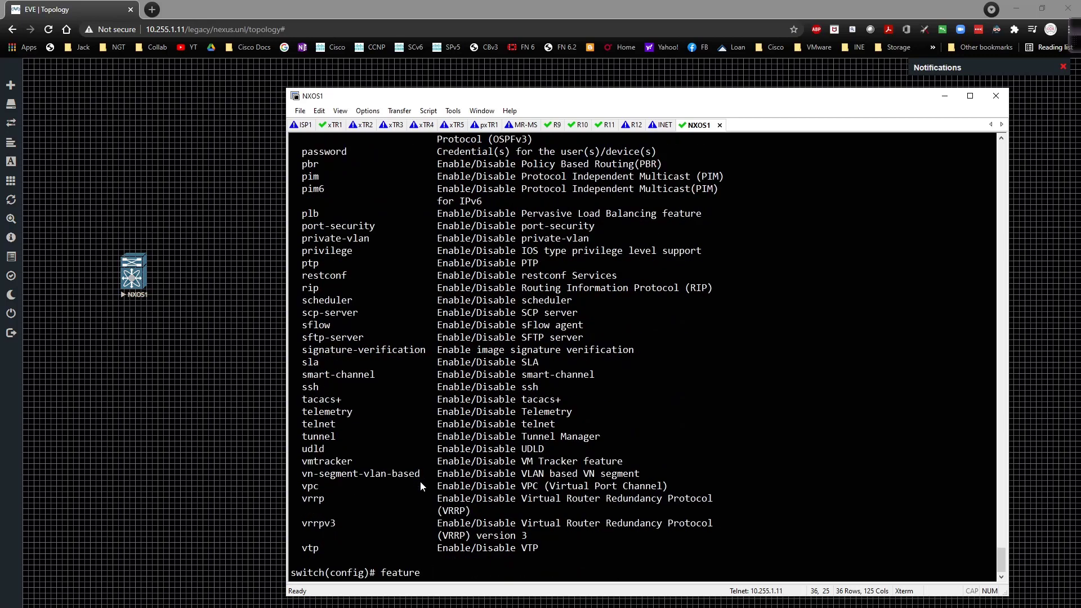
mouse_move(465, 470)
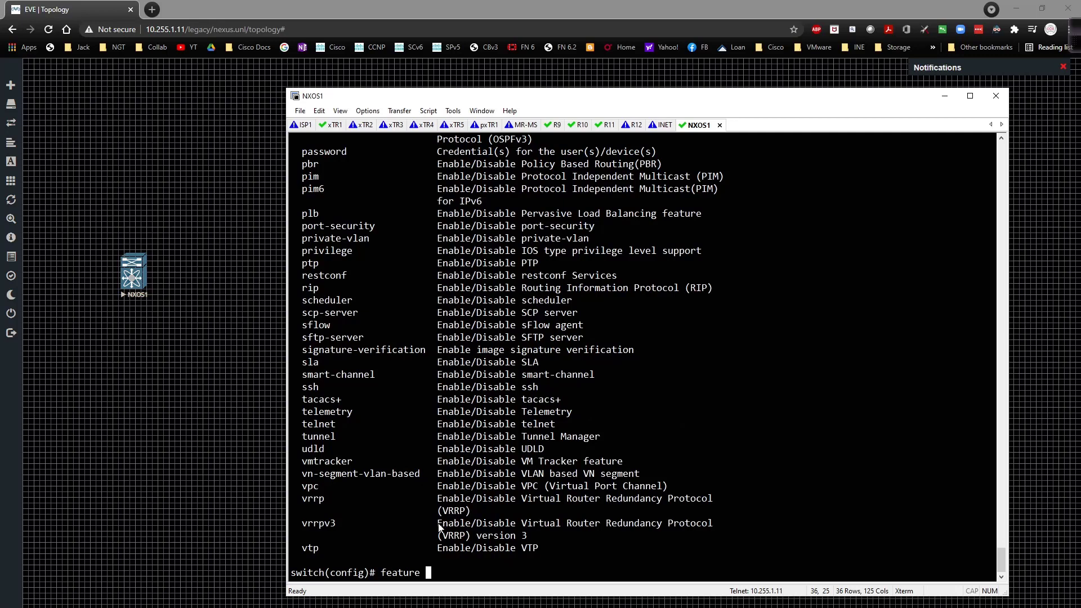
scroll("up", 3)
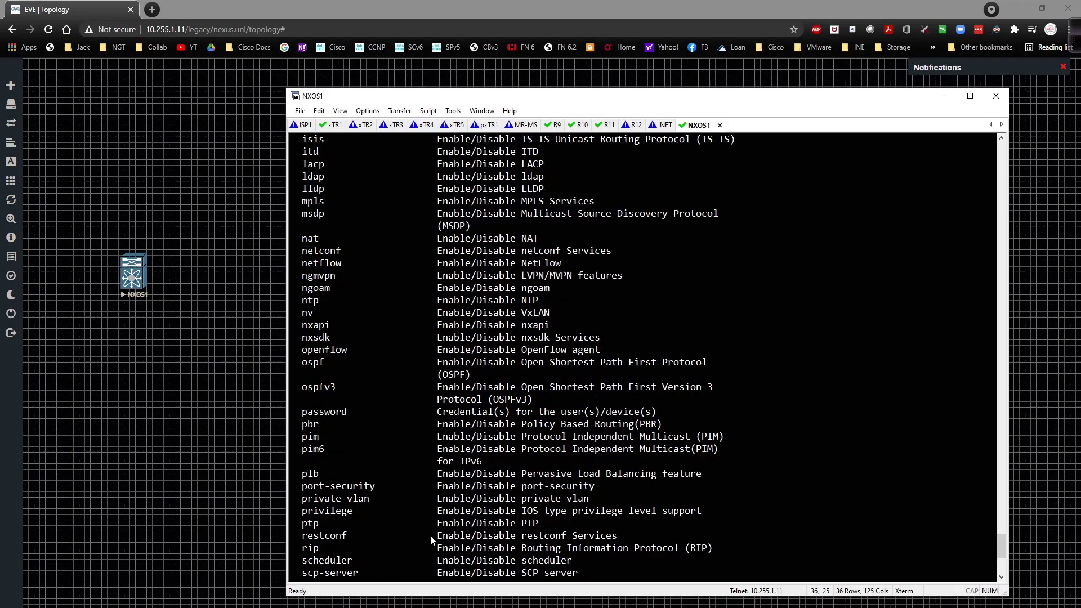
key("Return")
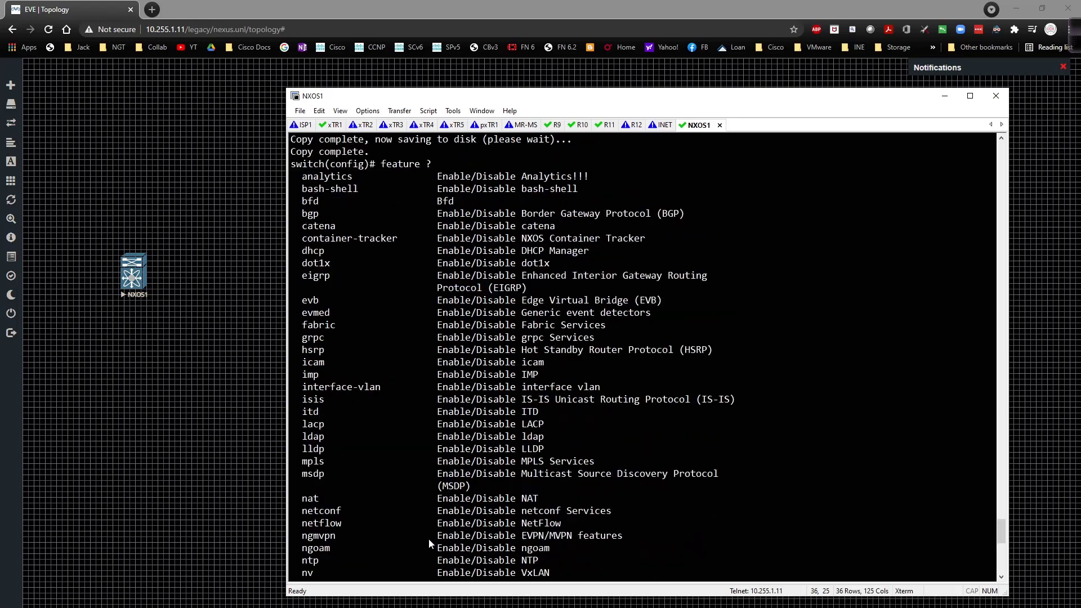